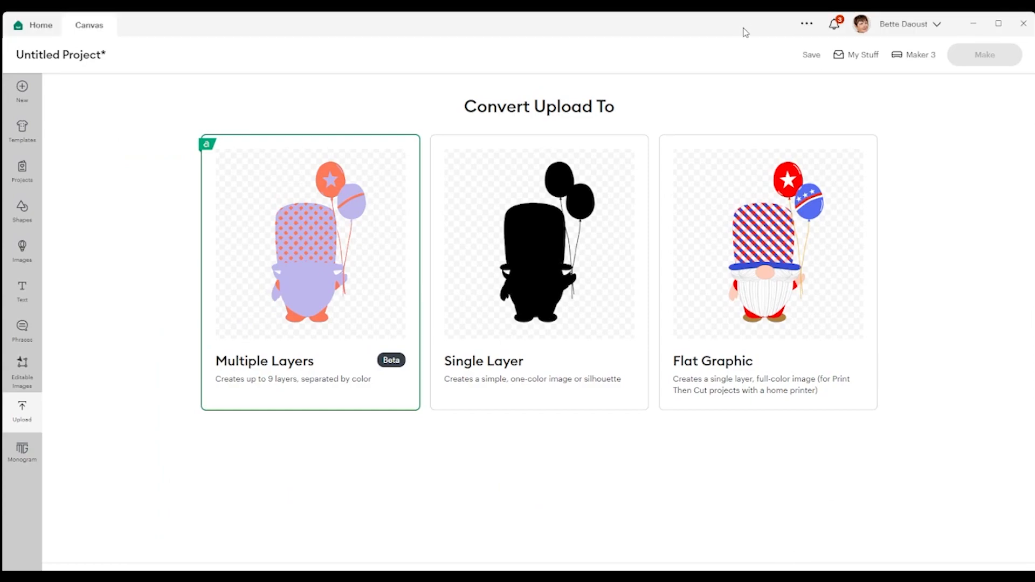
mouse_move(525, 477)
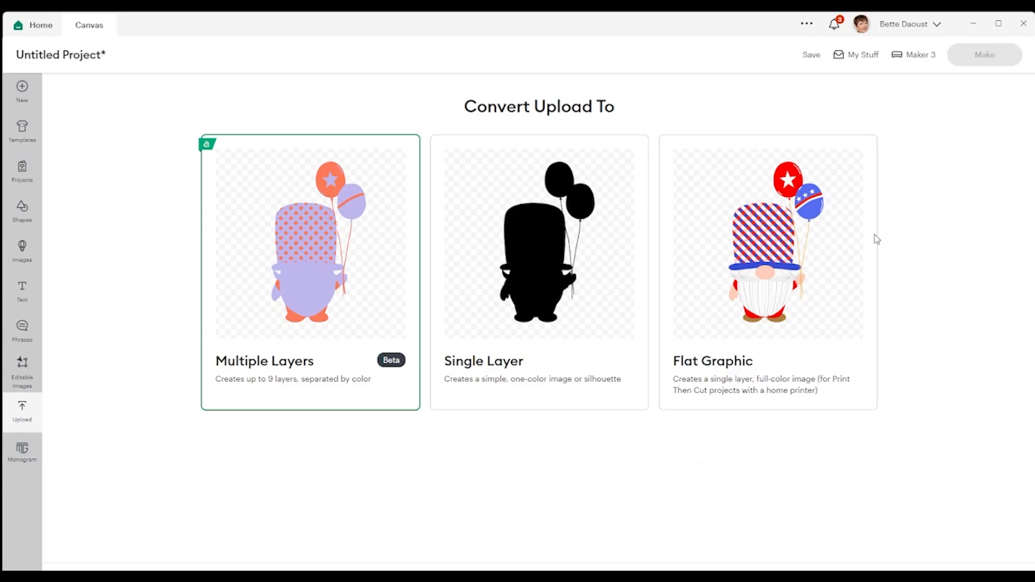
mouse_move(762, 199)
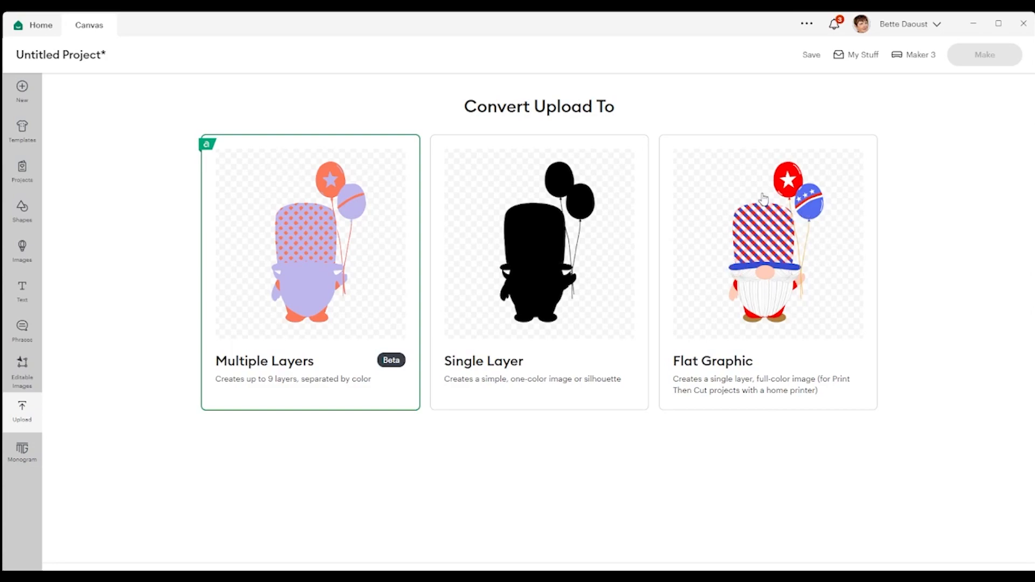
mouse_move(727, 370)
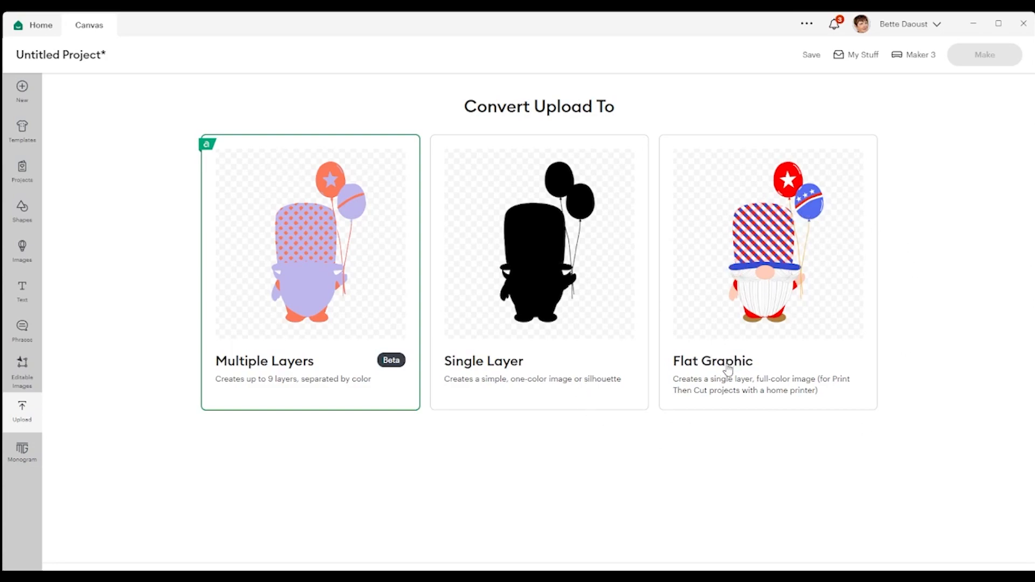
mouse_move(505, 229)
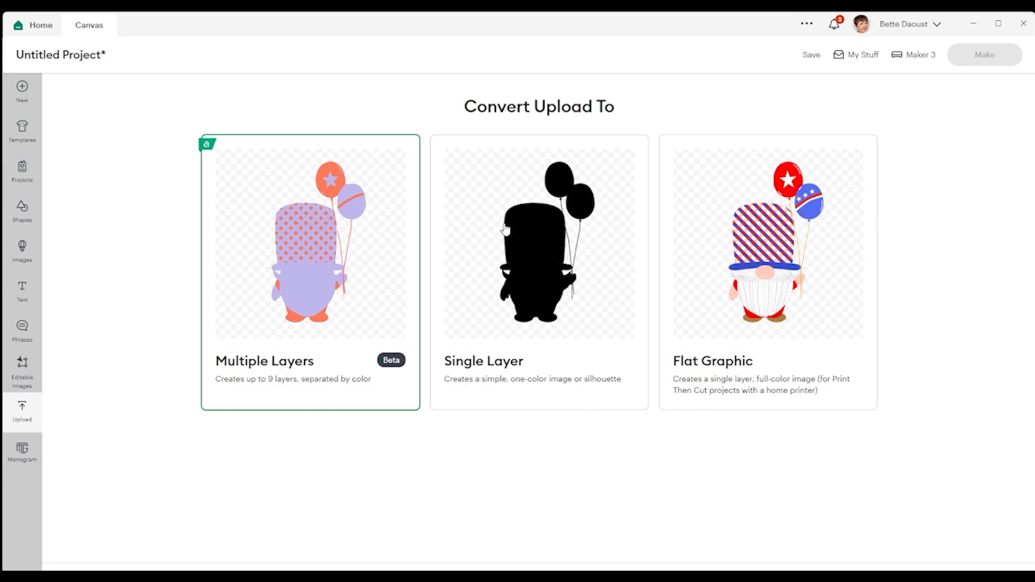
mouse_move(759, 273)
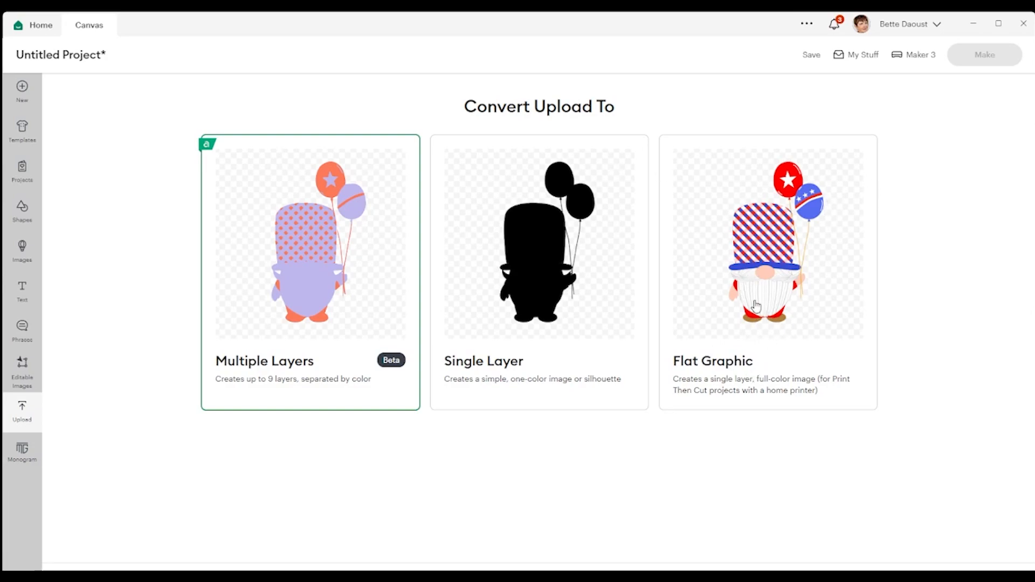
mouse_move(753, 305)
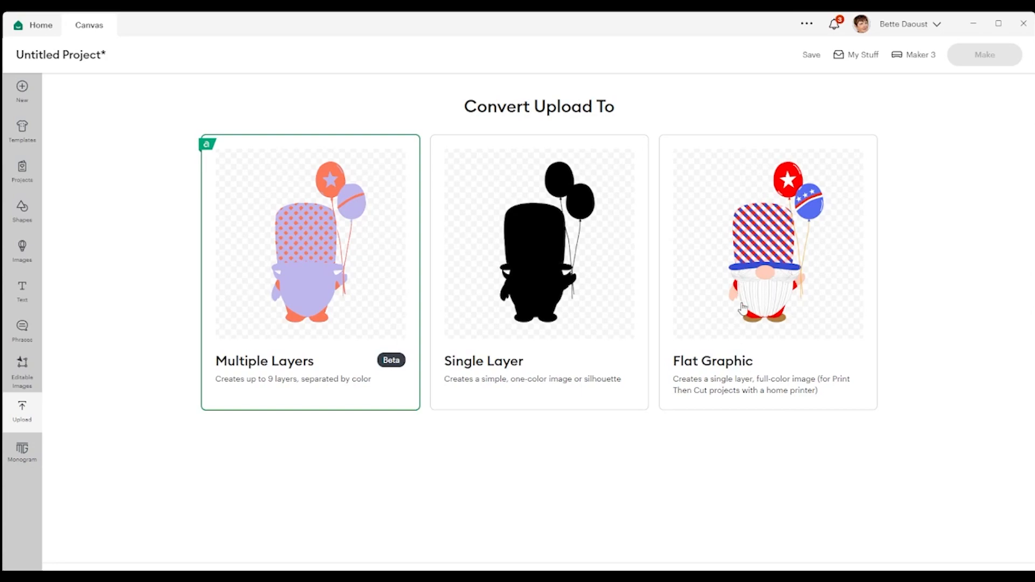
mouse_move(536, 291)
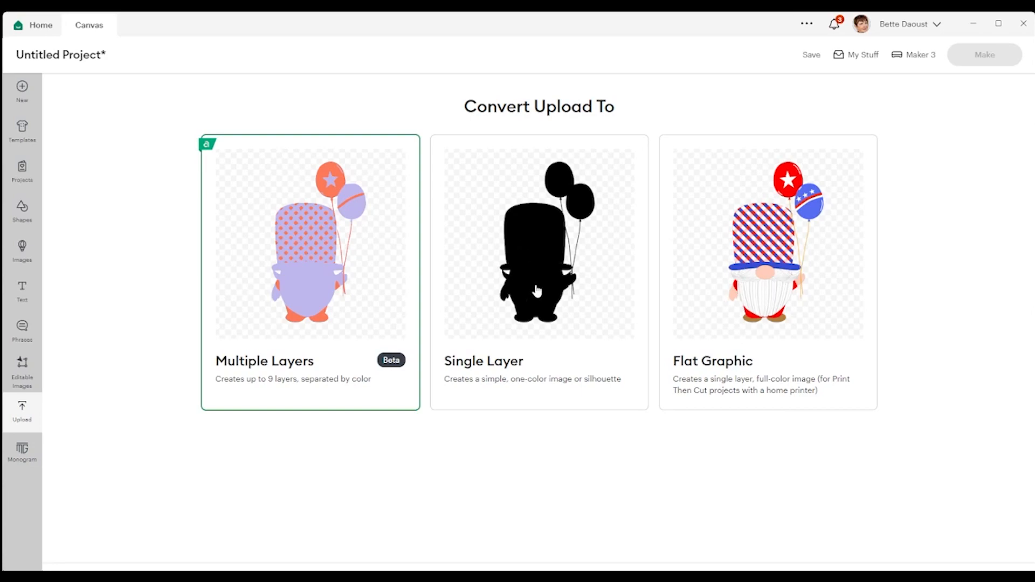
mouse_move(566, 243)
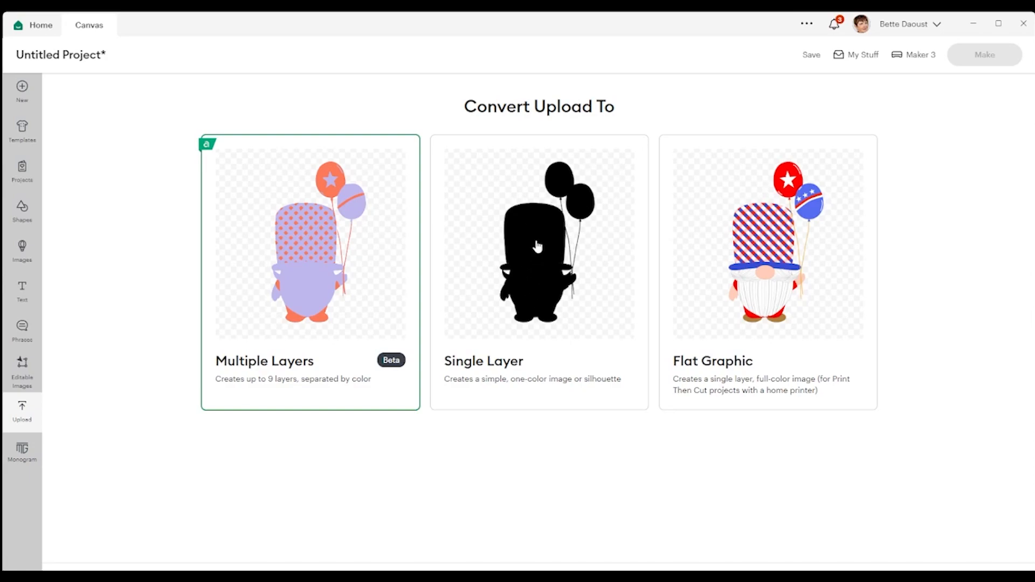
mouse_move(538, 253)
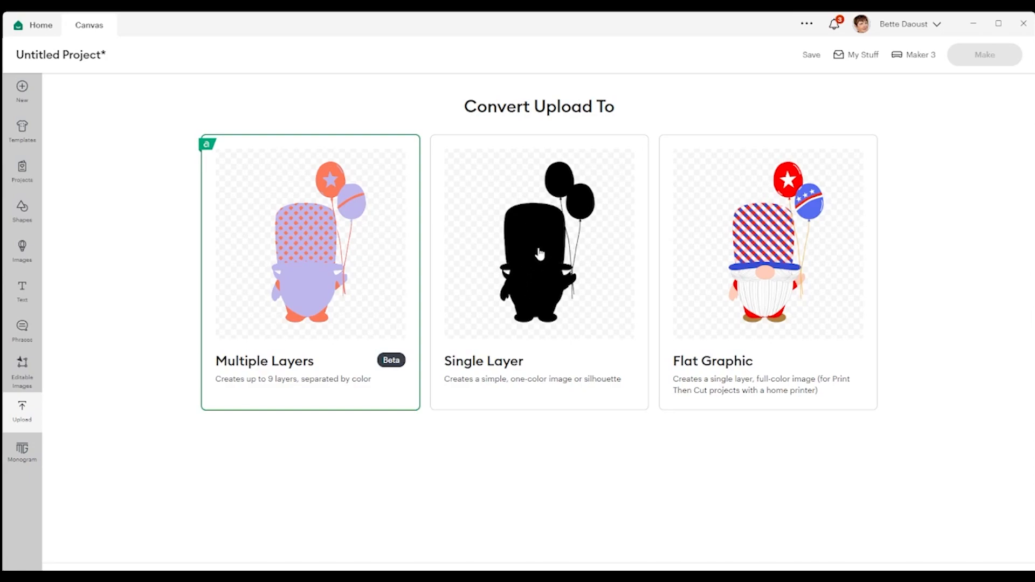
mouse_move(322, 274)
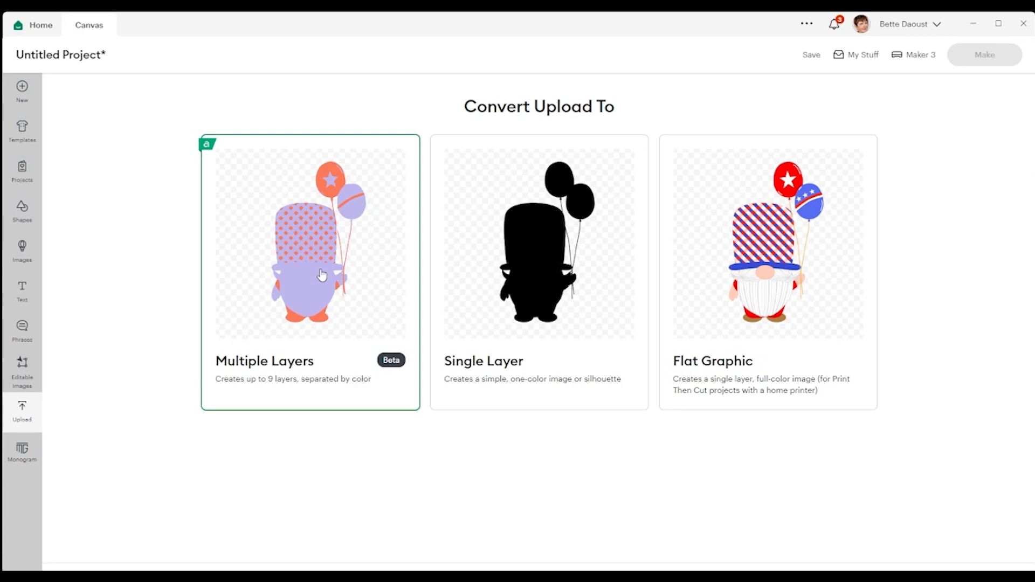
mouse_move(231, 166)
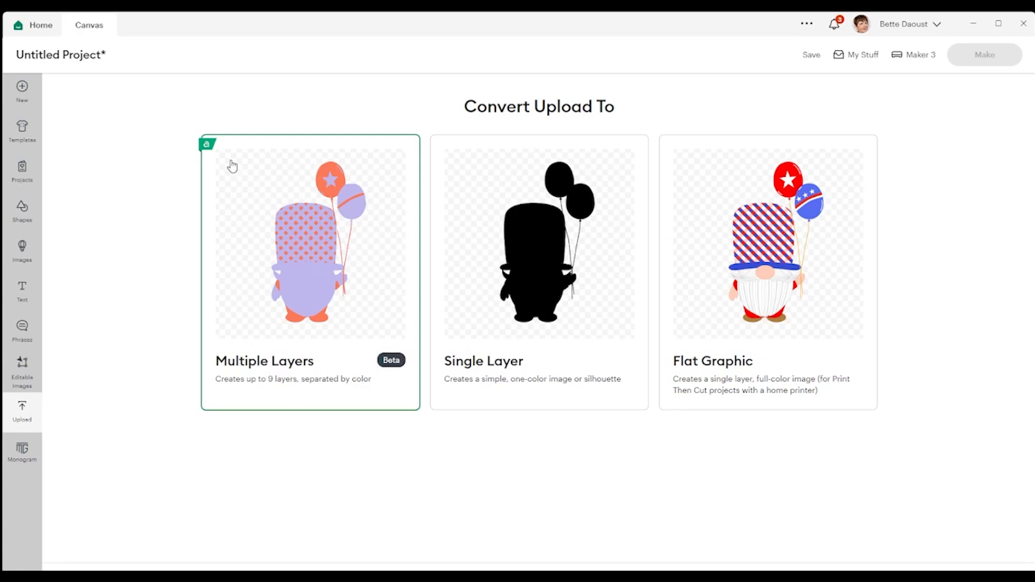
mouse_move(983, 506)
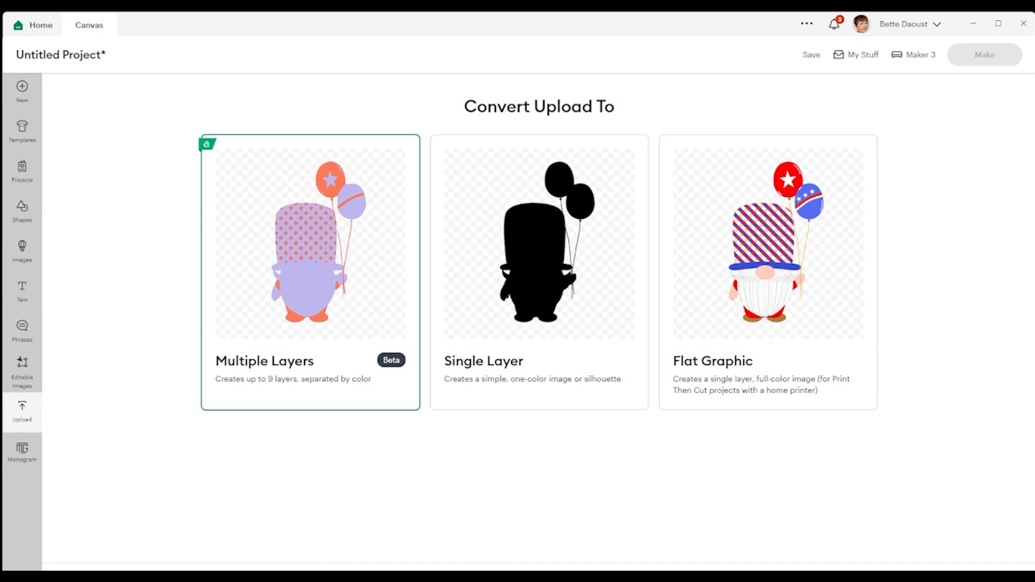
- Choose the Multiple Layers upload option to split the gnome into colour layers
click(310, 271)
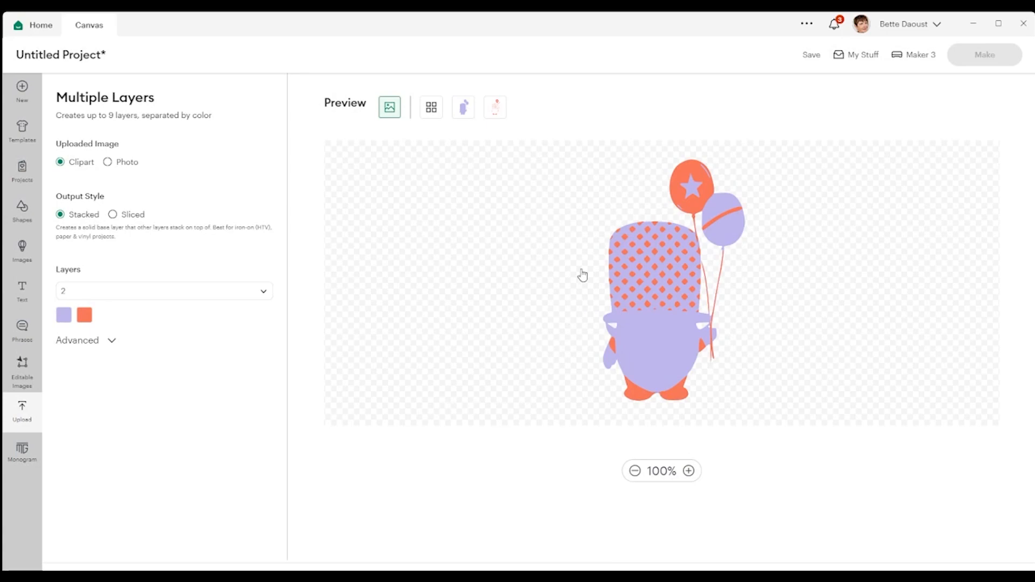
mouse_move(606, 258)
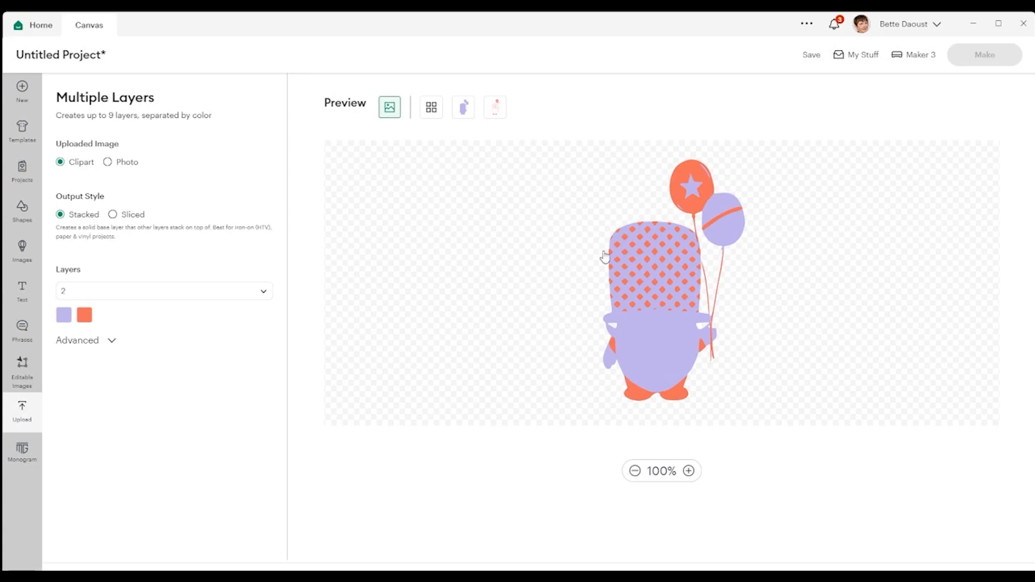
mouse_move(663, 274)
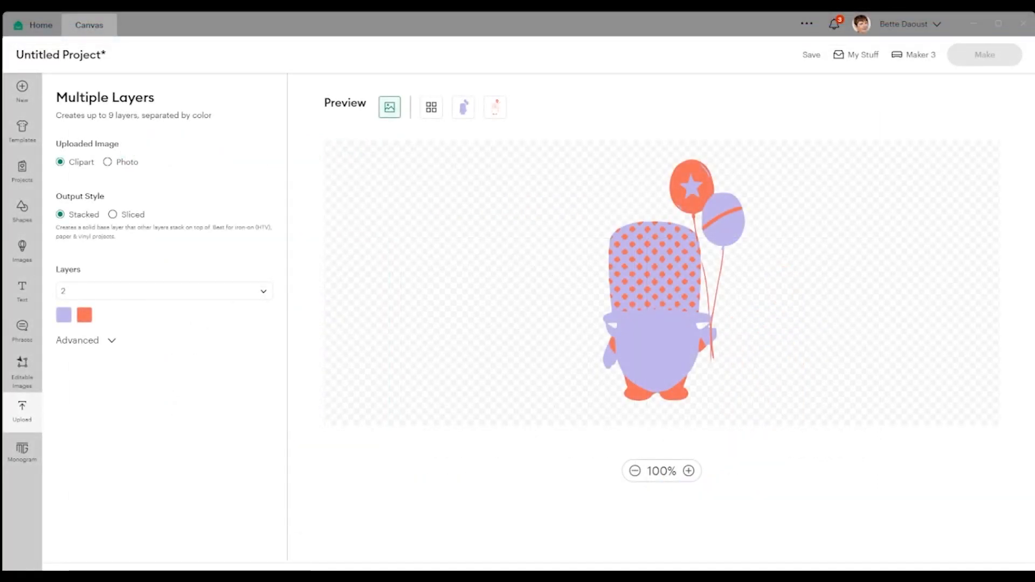
mouse_move(812, 289)
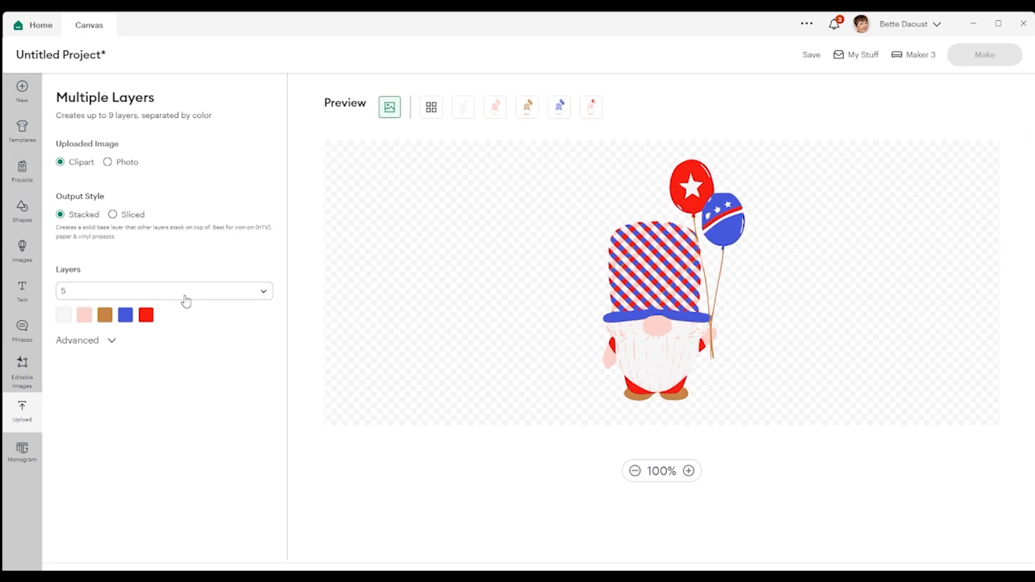
mouse_move(265, 300)
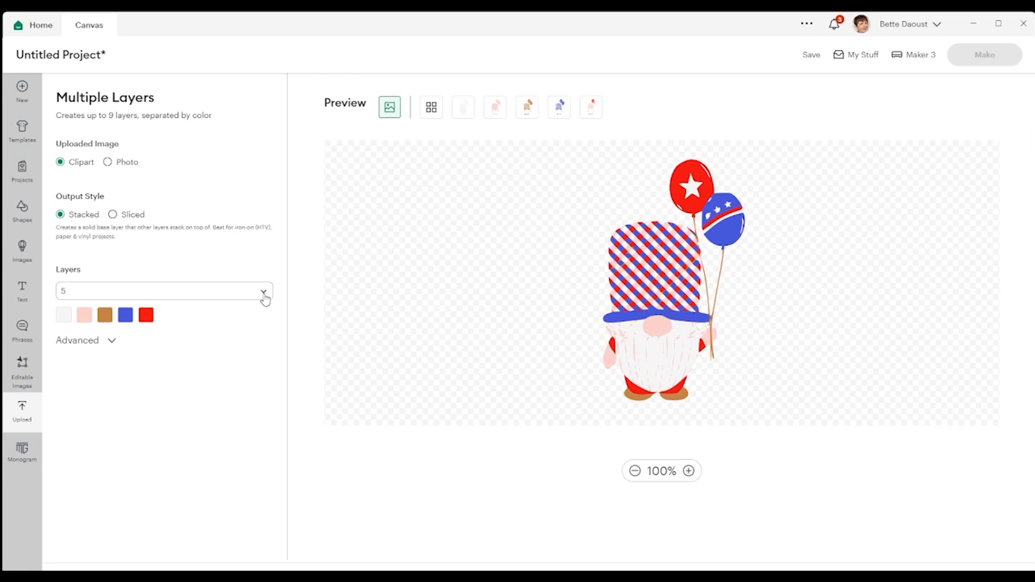
click(264, 290)
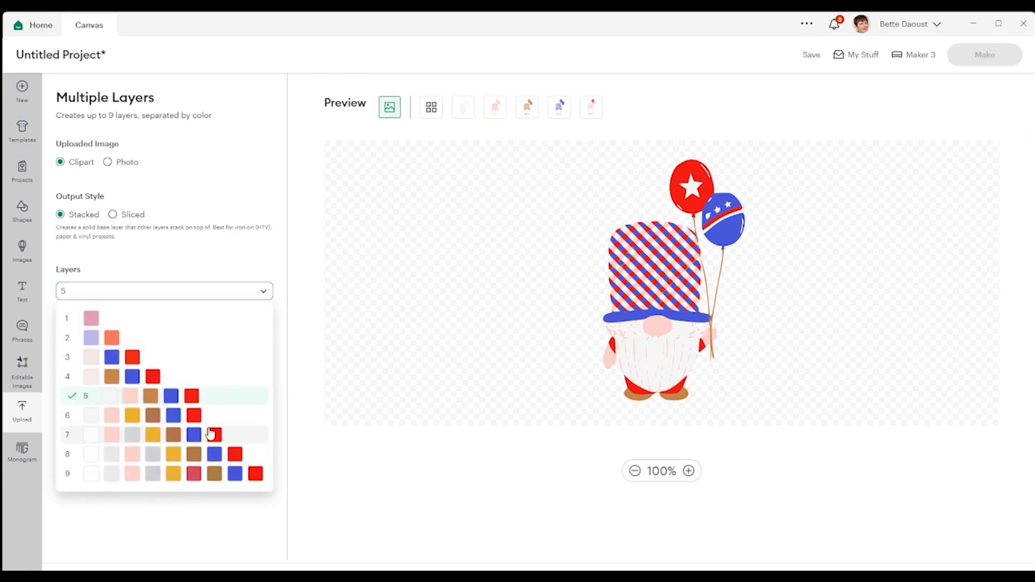
click(206, 434)
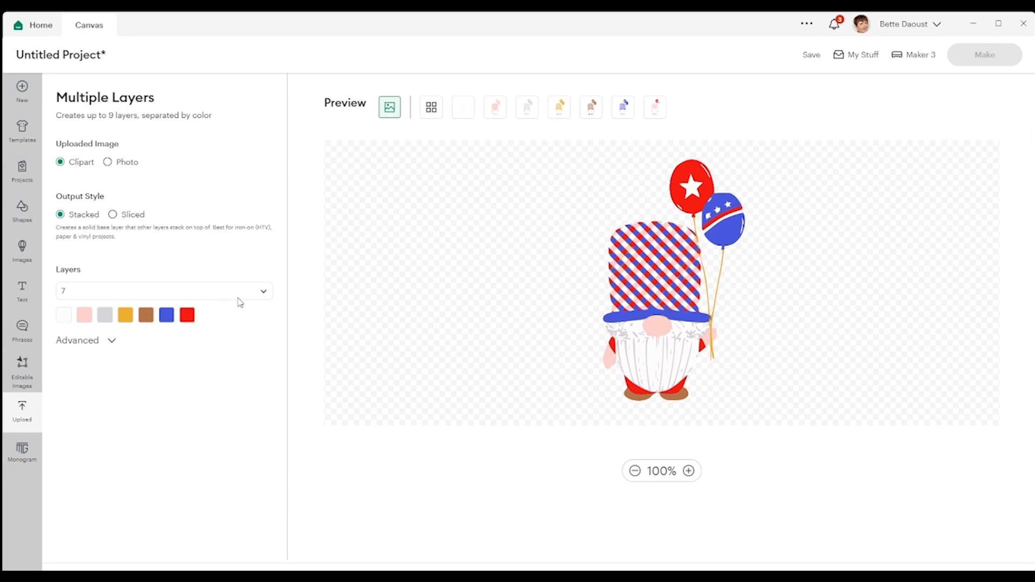
click(164, 291)
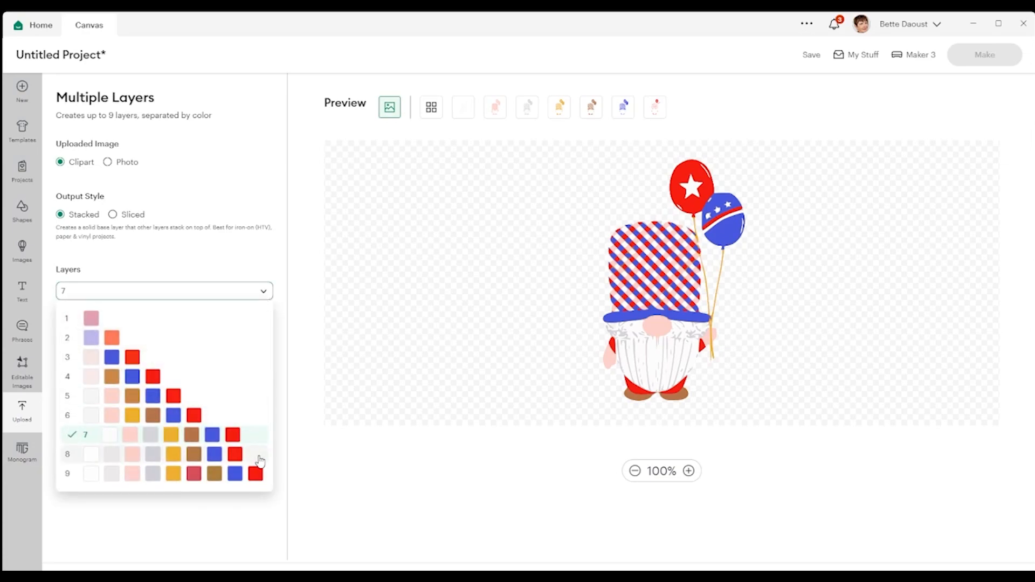
click(91, 472)
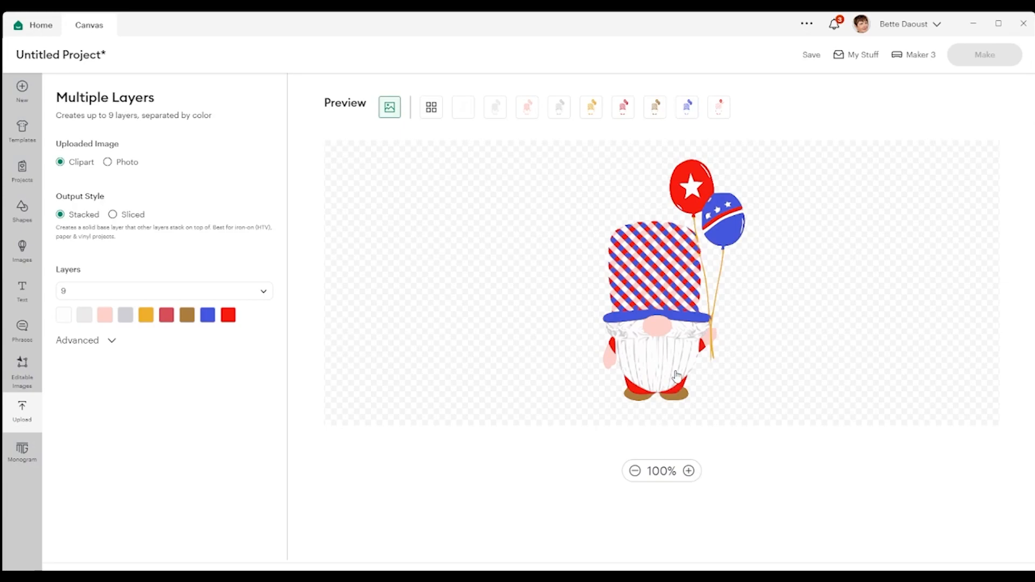
mouse_move(632, 335)
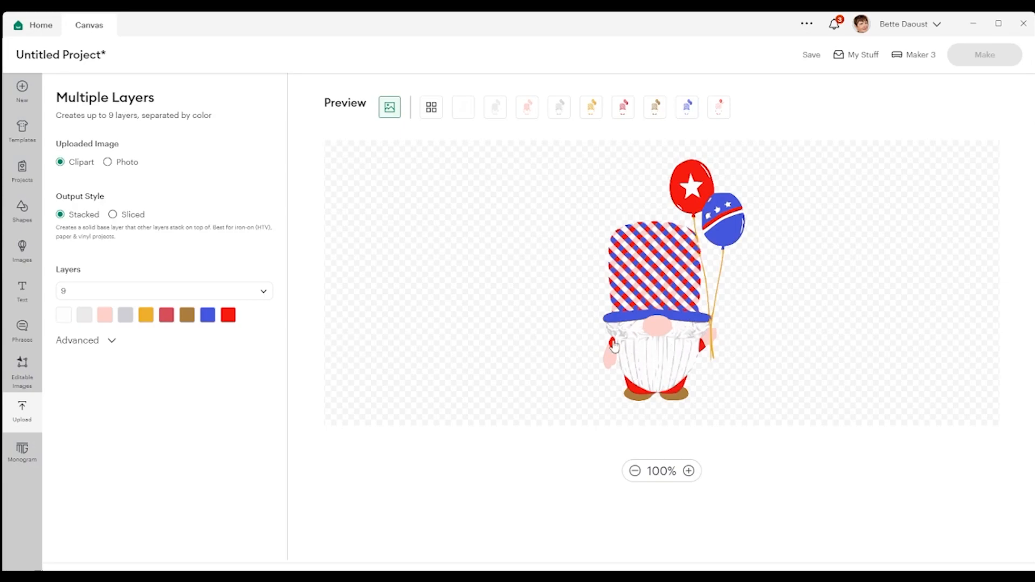
mouse_move(649, 368)
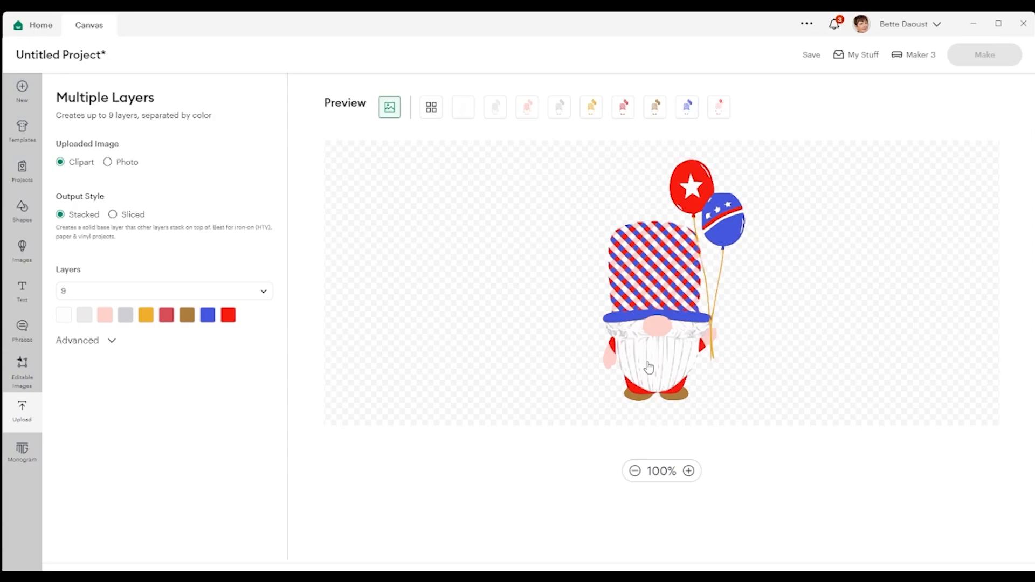
mouse_move(461, 367)
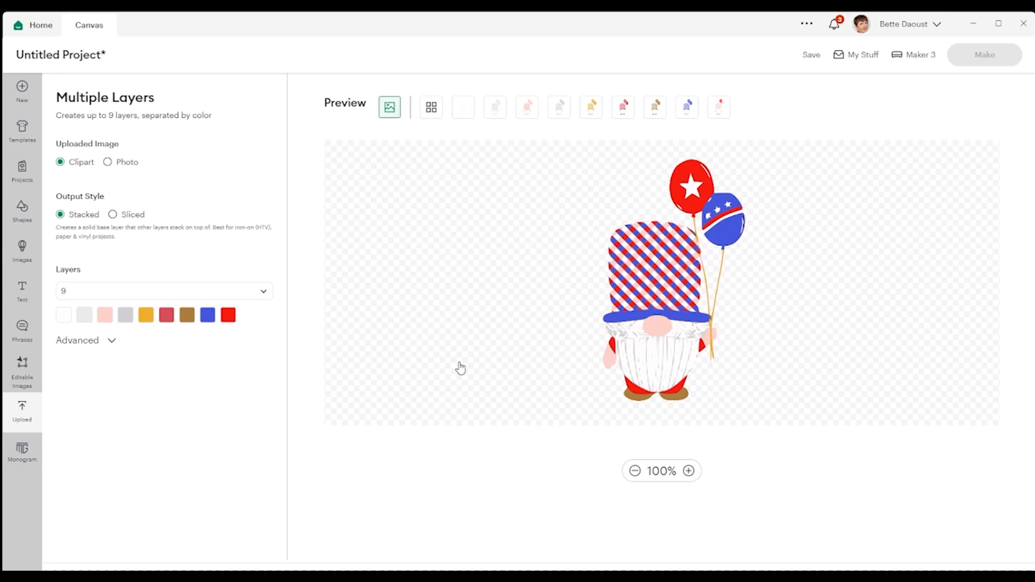
mouse_move(490, 302)
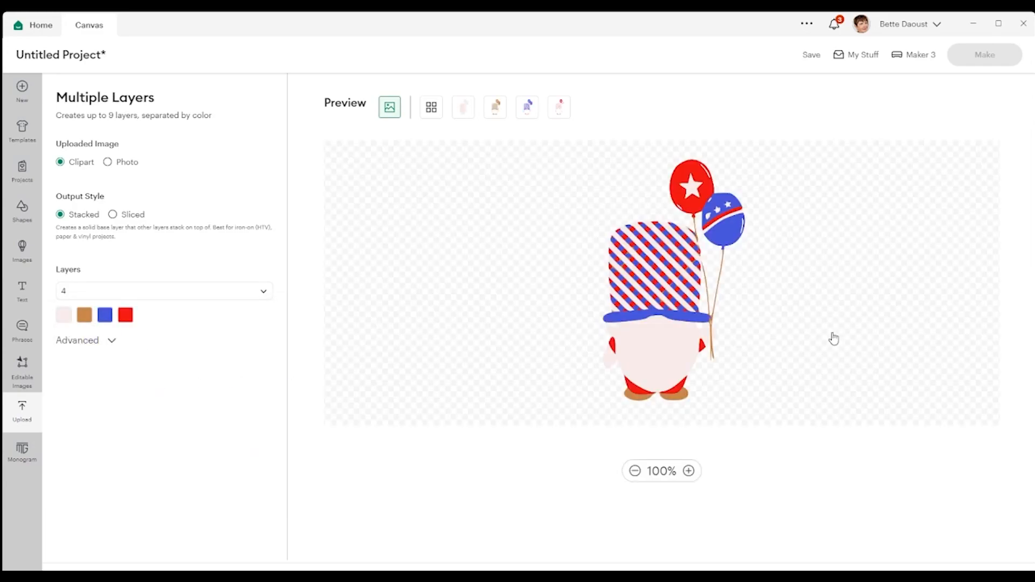
mouse_move(472, 334)
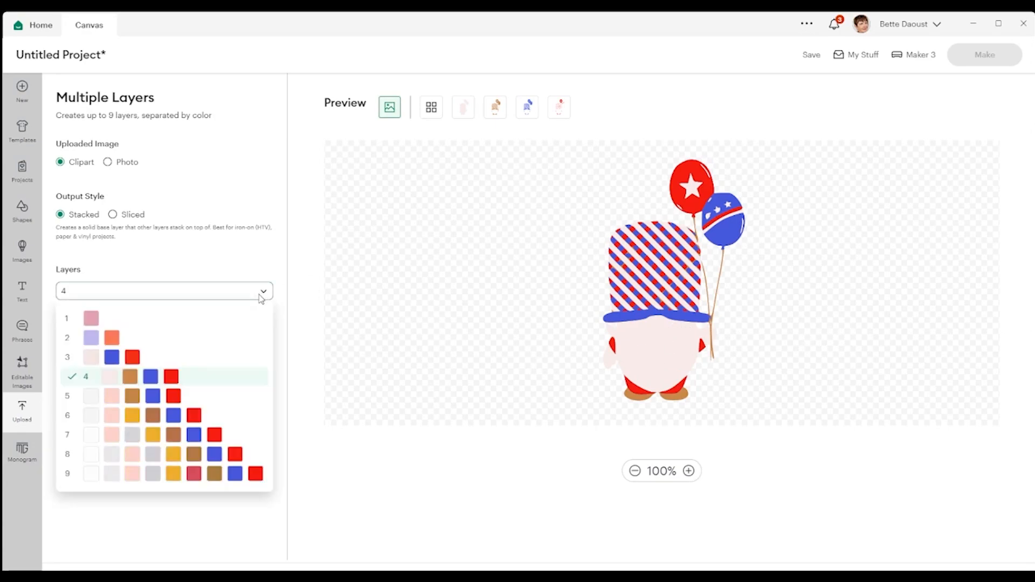
click(67, 395)
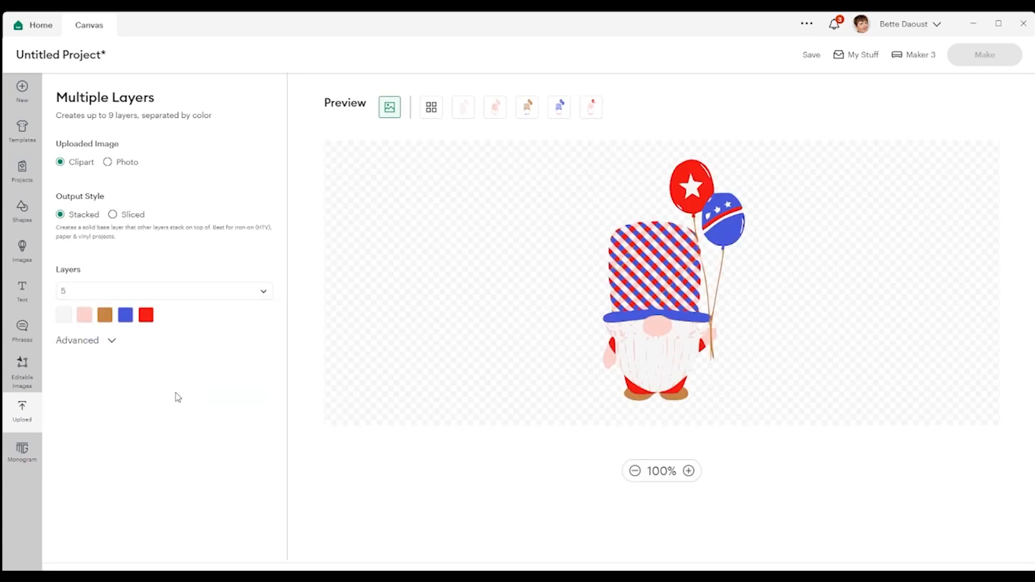
mouse_move(649, 339)
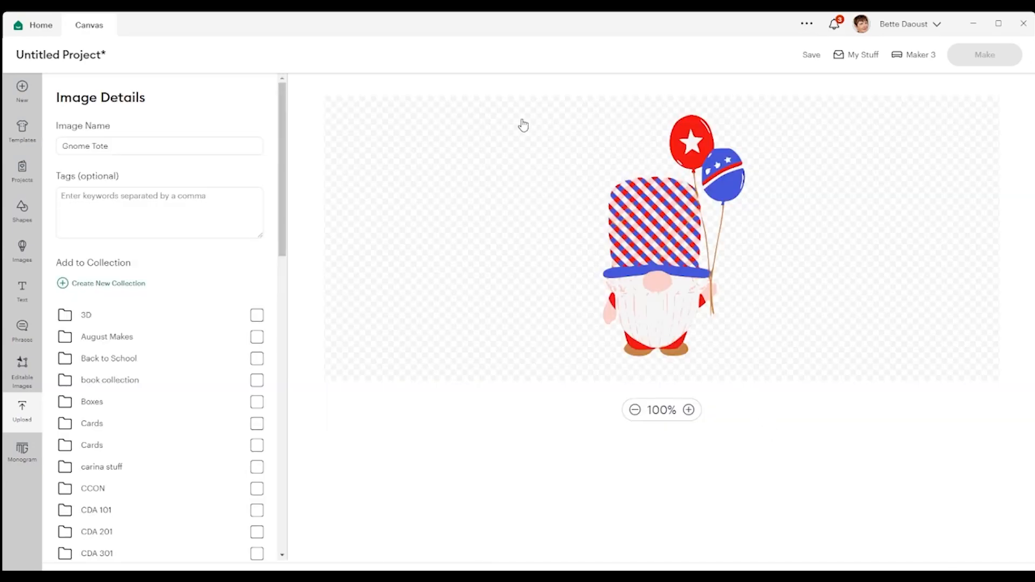
mouse_move(142, 510)
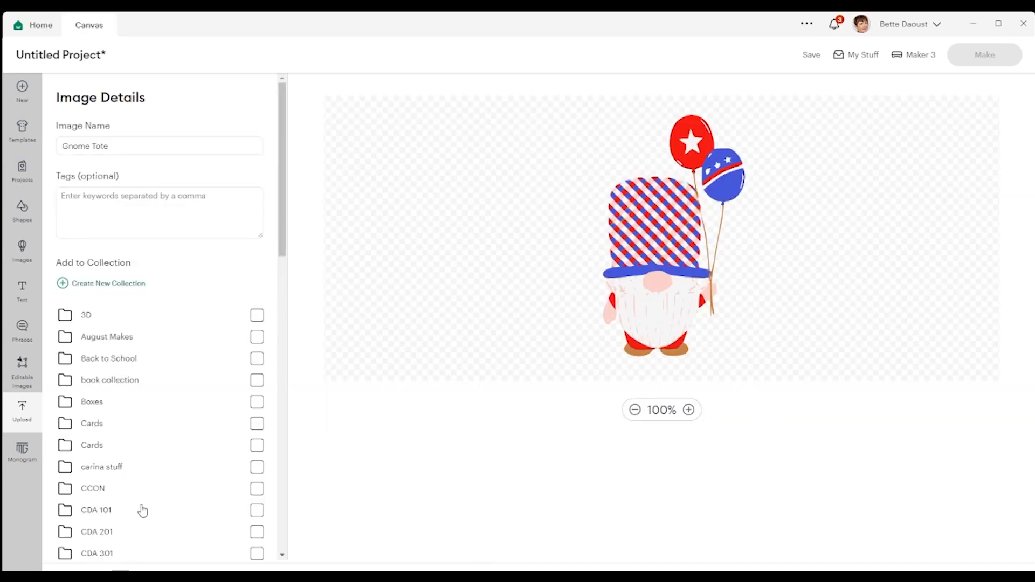
- Scroll the upload tag list and tag the gnome under the Experiments folder
scroll(down, 3)
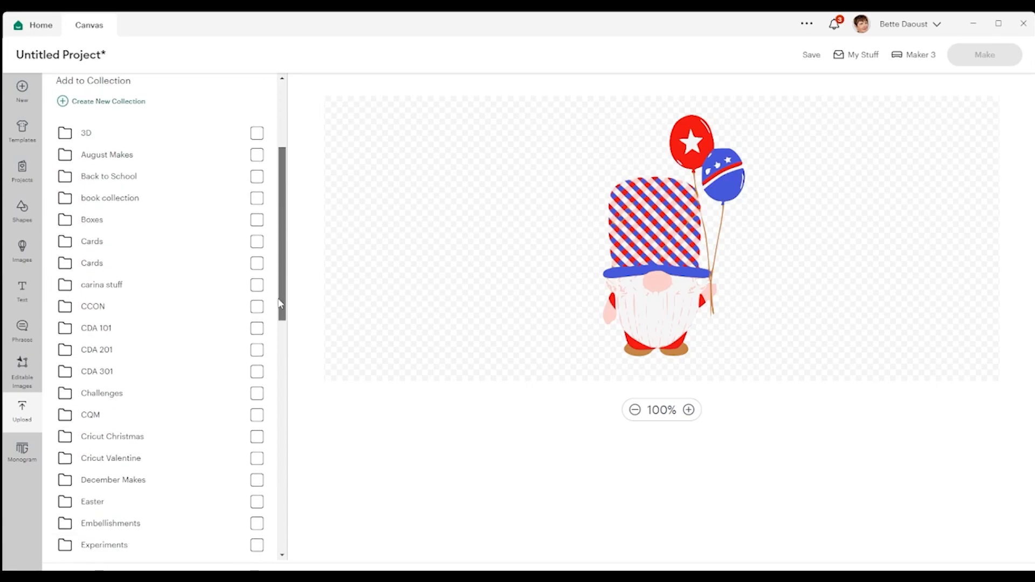
scroll(down, 3)
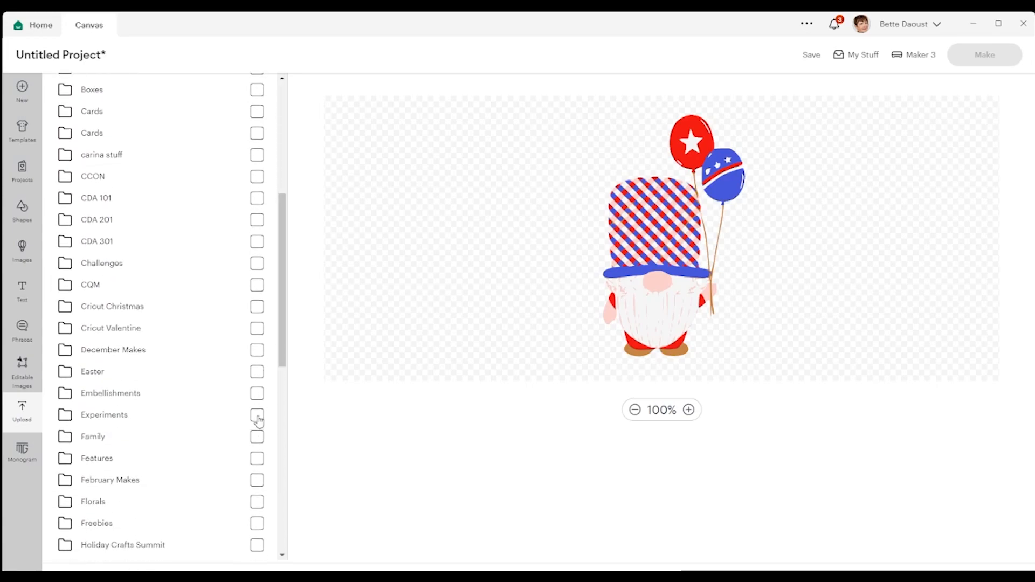
click(257, 414)
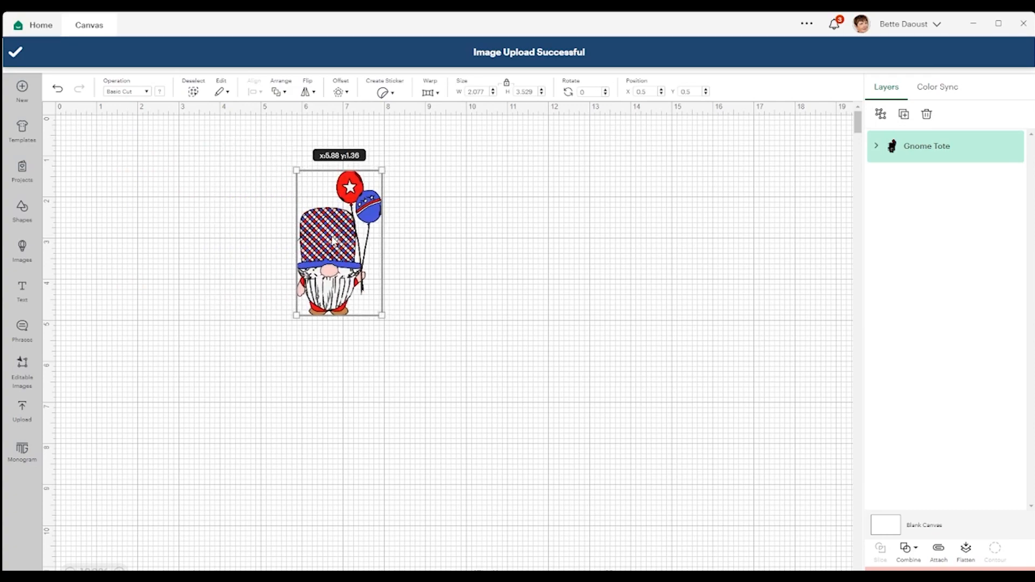
- Move the gnome, expand the Gnome Tote group, and select its red layer
drag(333, 240, 340, 245)
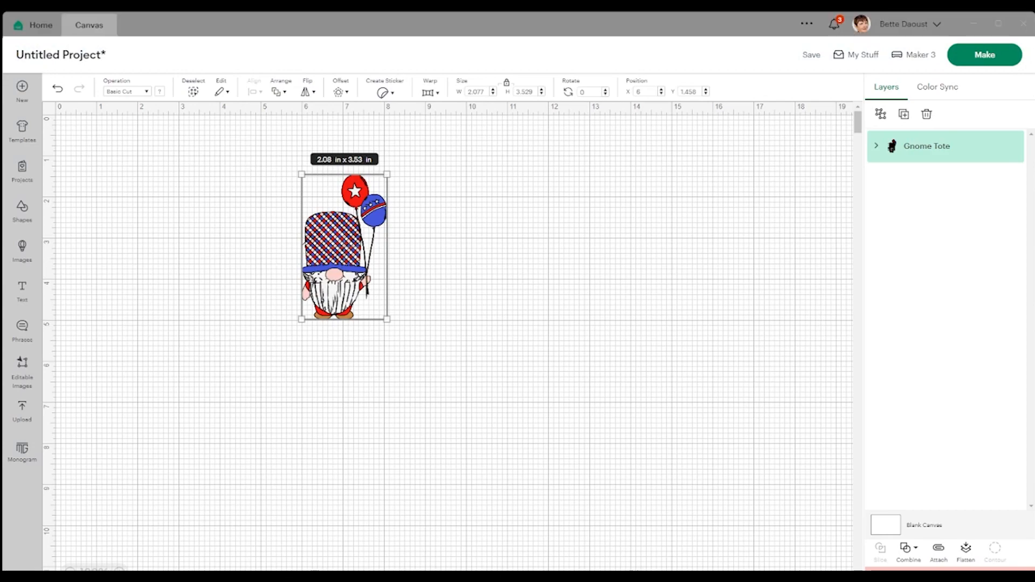
click(876, 146)
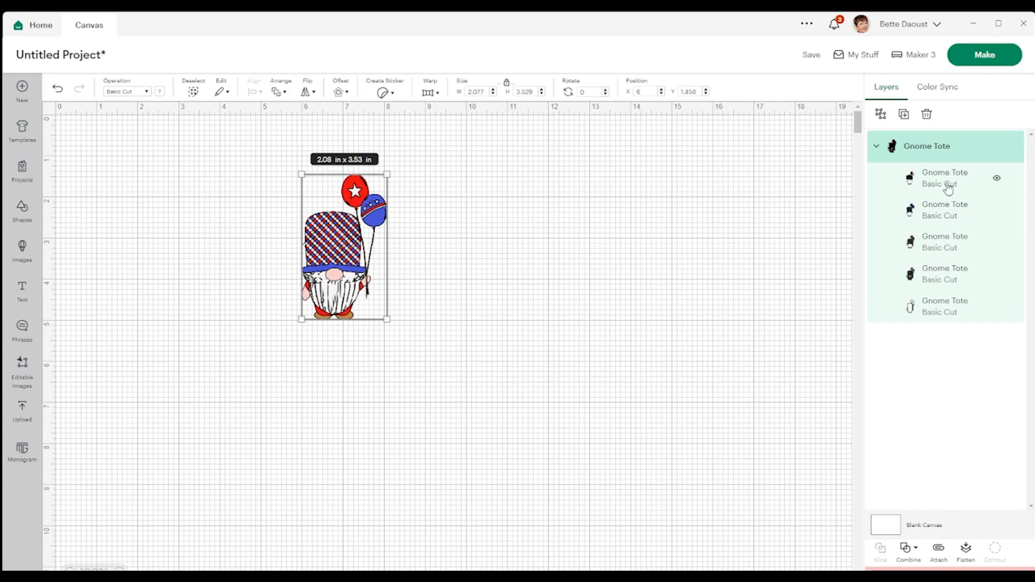
click(944, 179)
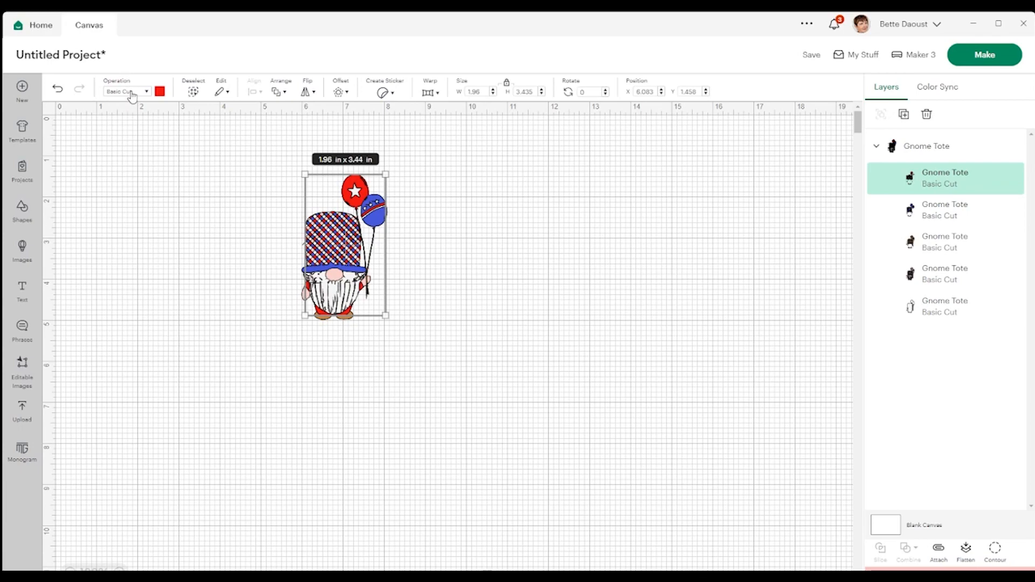
mouse_move(332, 245)
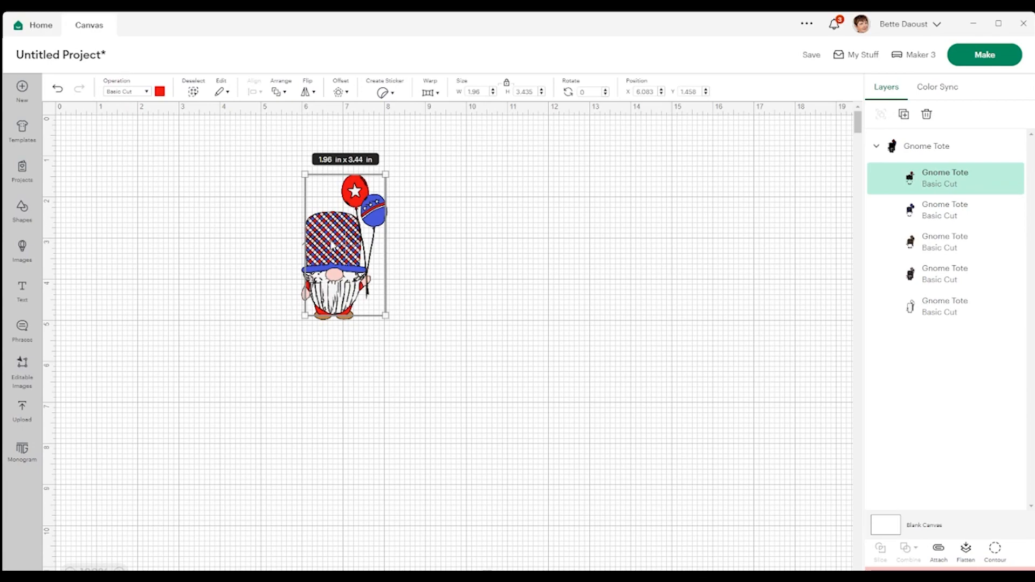
- Drag the red layer right of the gnome and the blue layer below, then reselect red
drag(343, 244, 531, 234)
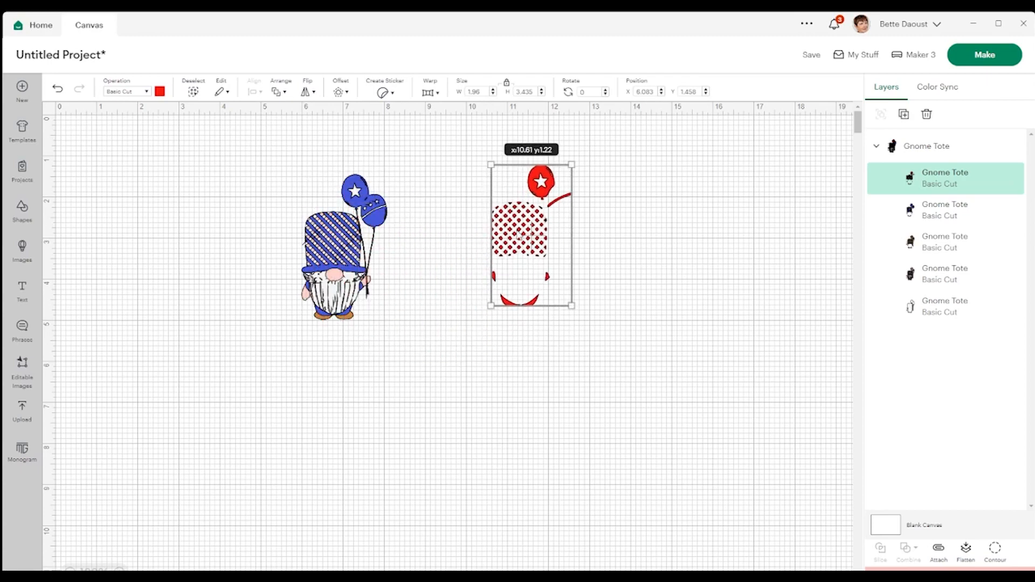
drag(531, 235, 558, 218)
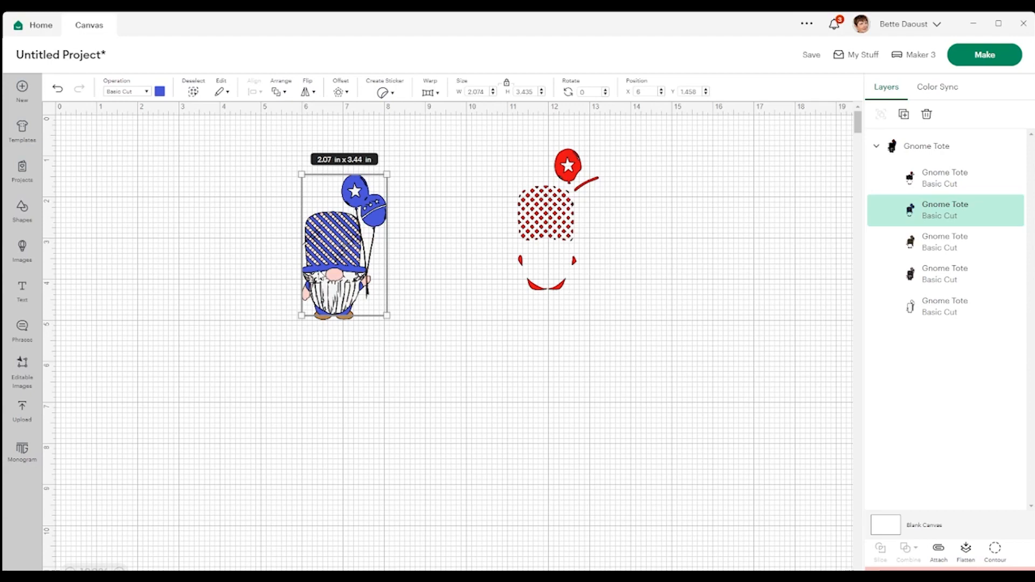
drag(343, 247, 469, 368)
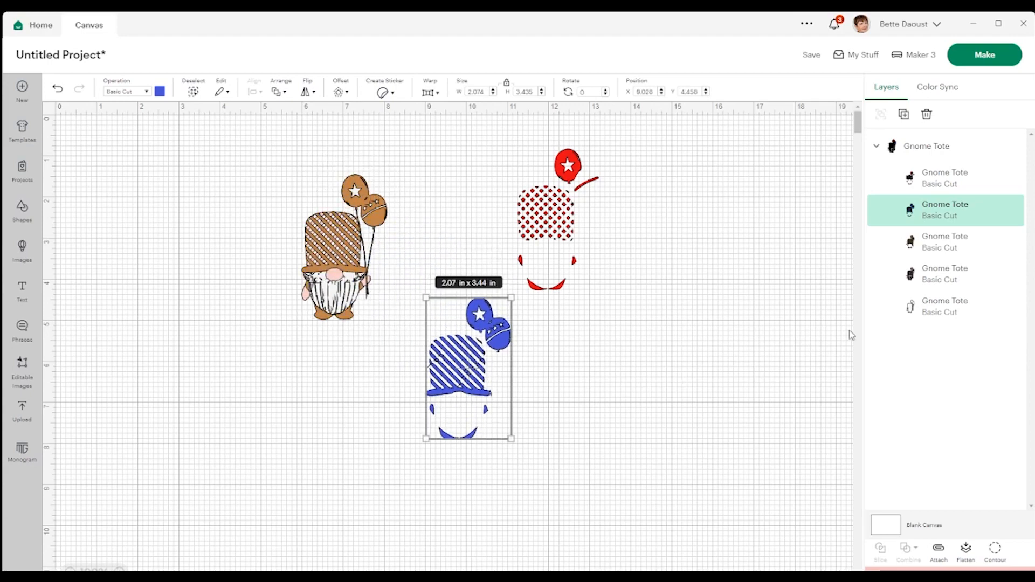
click(944, 179)
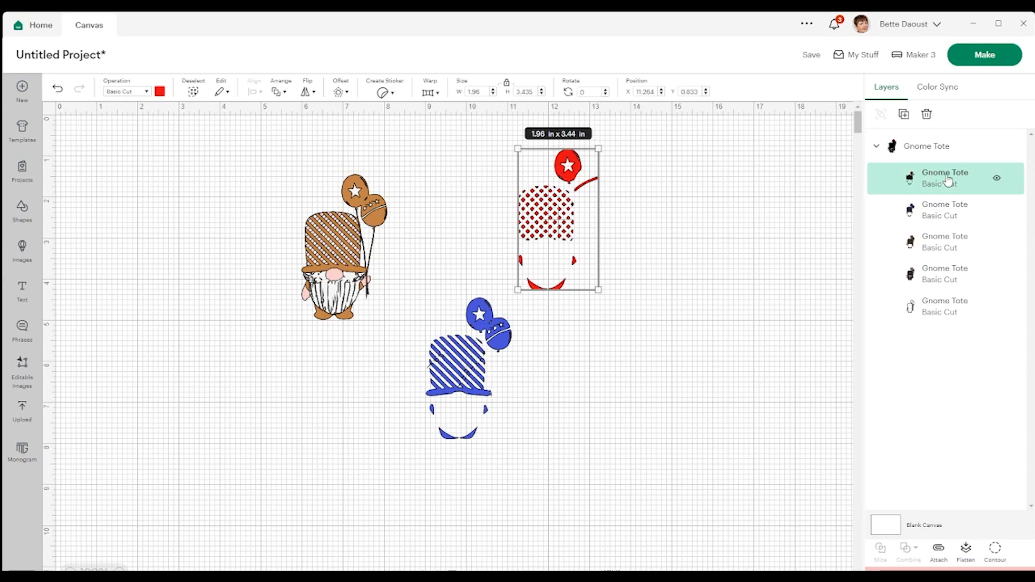
- Rename the first two layers Gnome Tote Red and Gnome Tote Blue
double_click(944, 173)
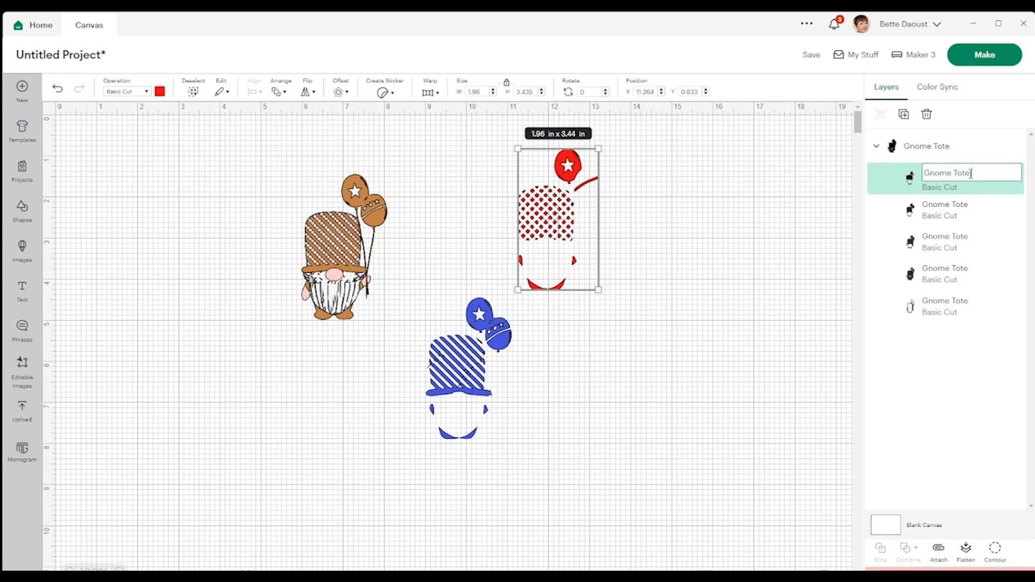
text(Red)
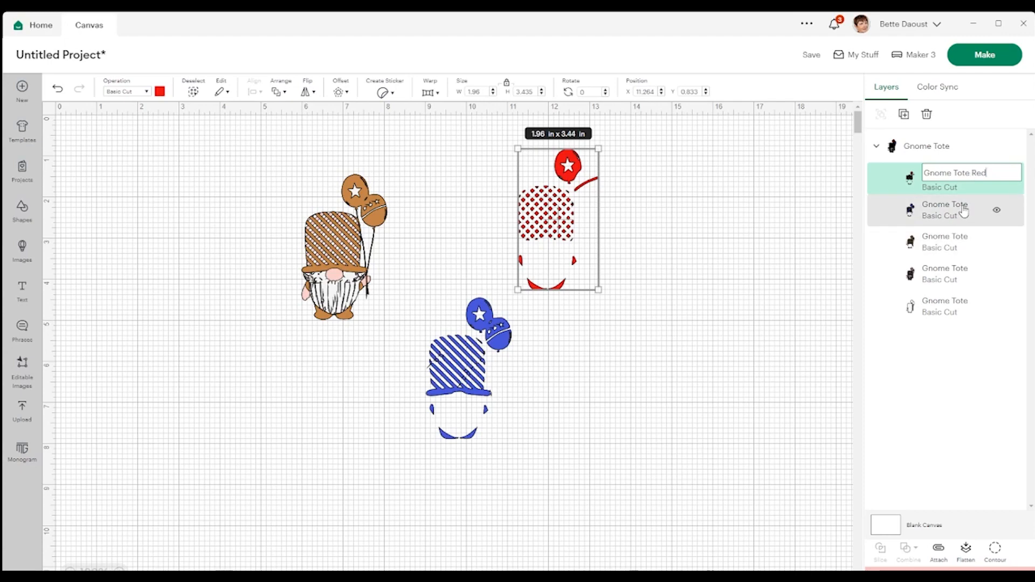
click(944, 209)
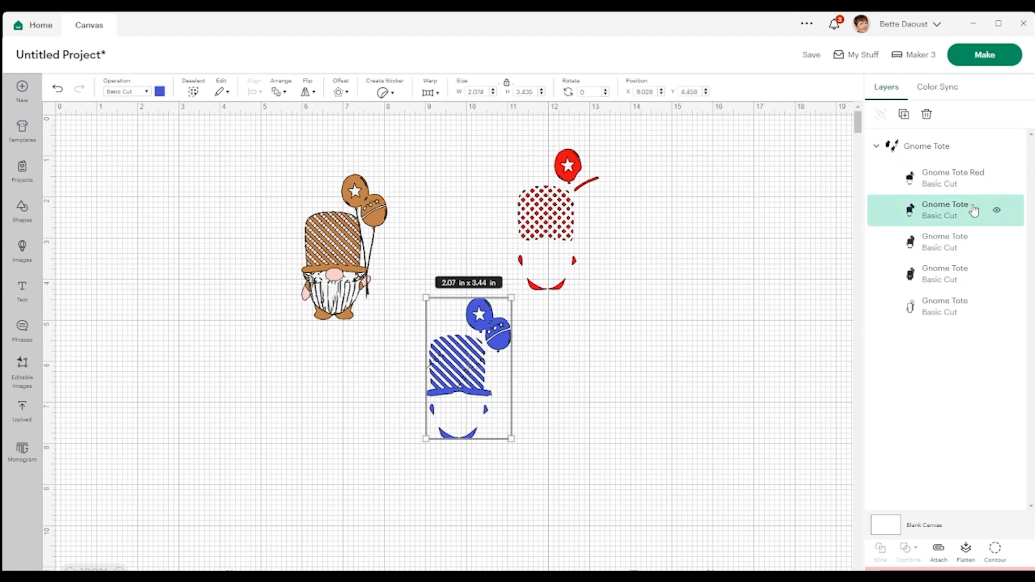
mouse_move(966, 209)
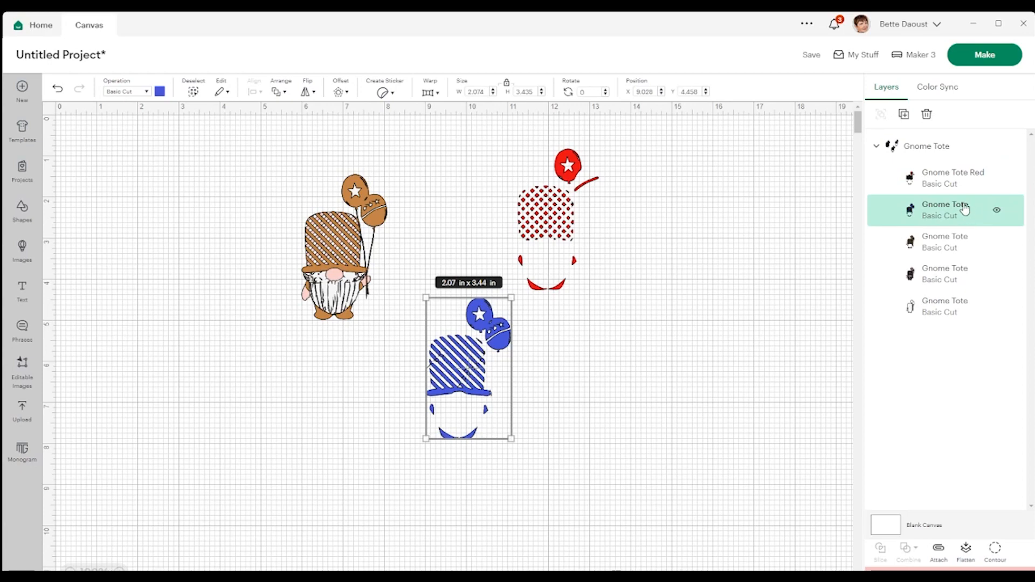
double_click(945, 204)
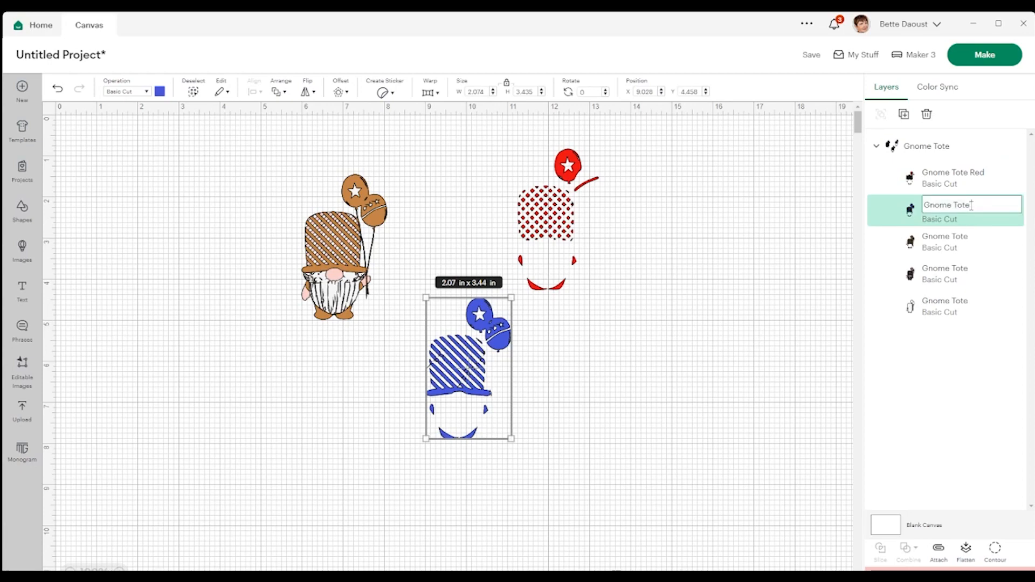
text(Blue)
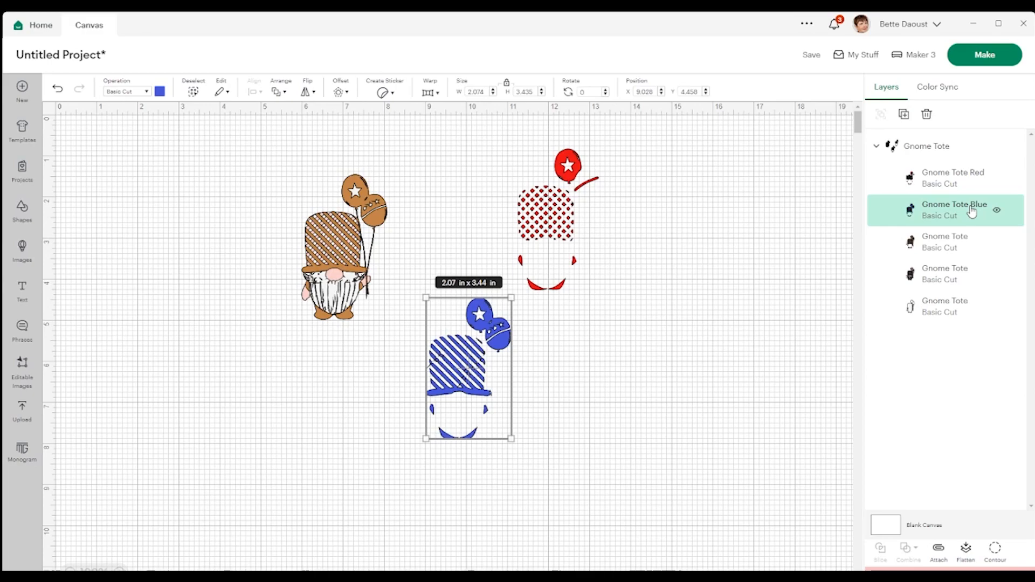
click(944, 241)
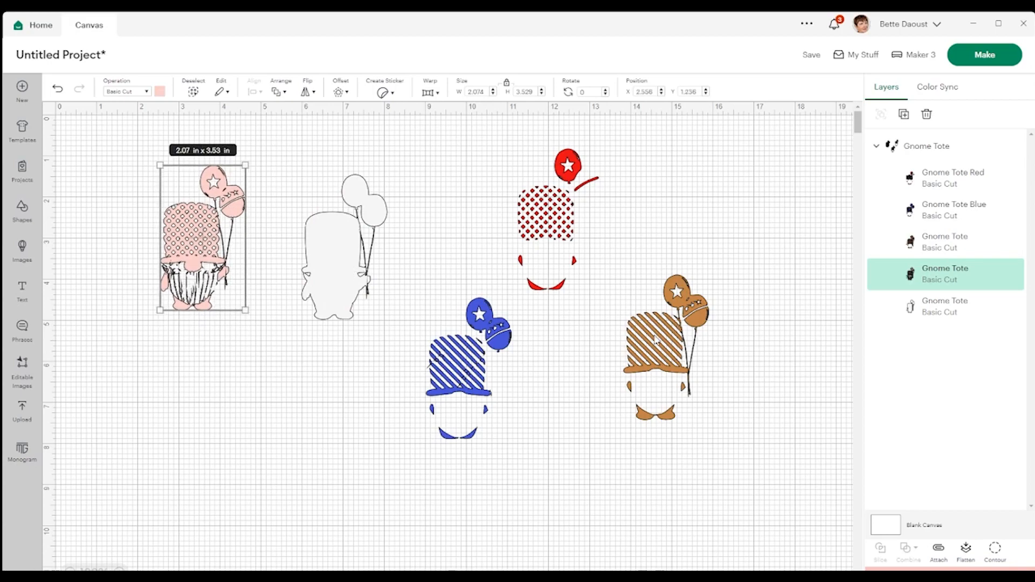
- Select the brown piece and rename the remaining layers Brown, Pink and Gray
click(664, 350)
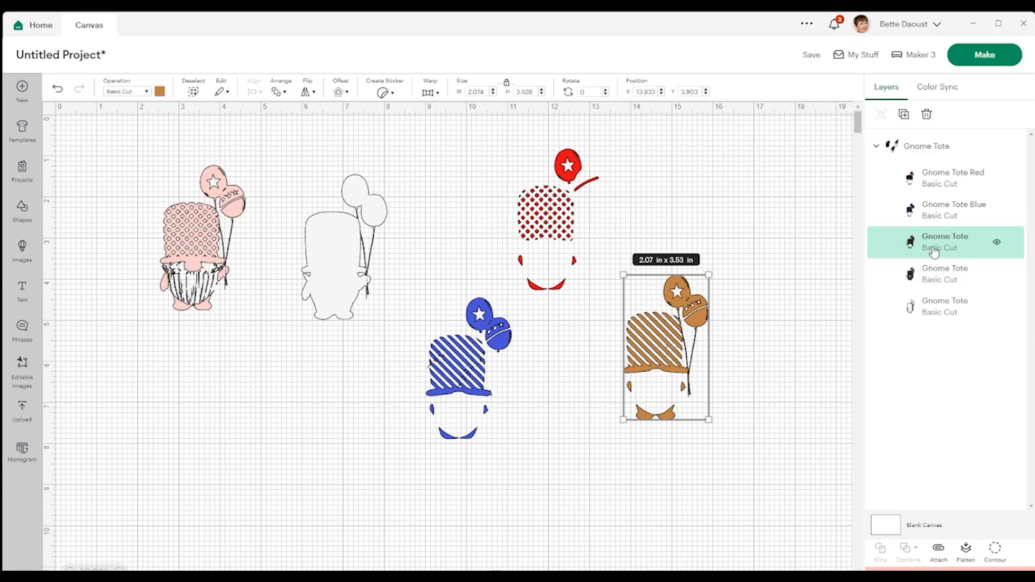
double_click(944, 236)
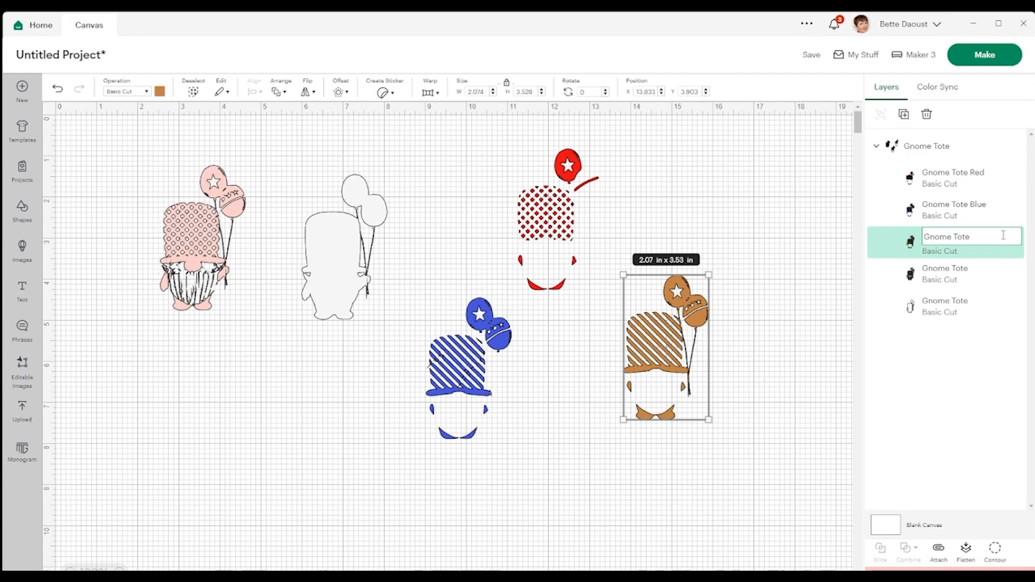
text(Brown)
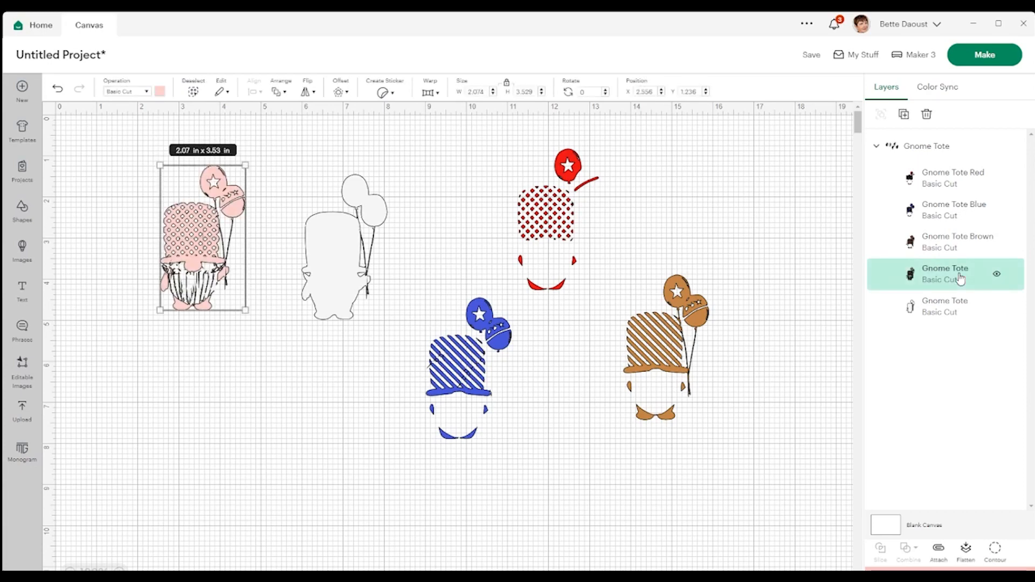
mouse_move(965, 276)
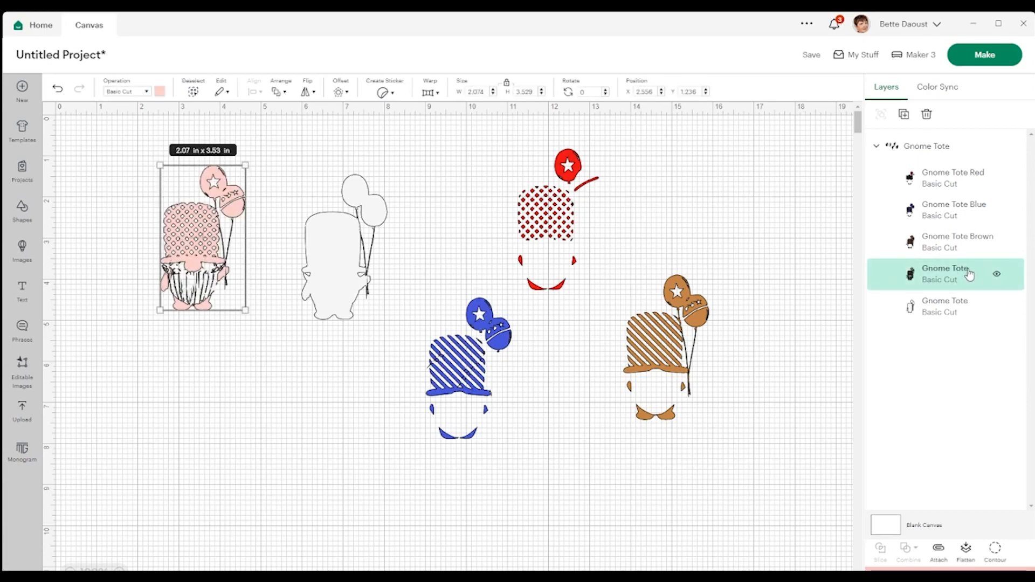
double_click(950, 268)
text( Ink)
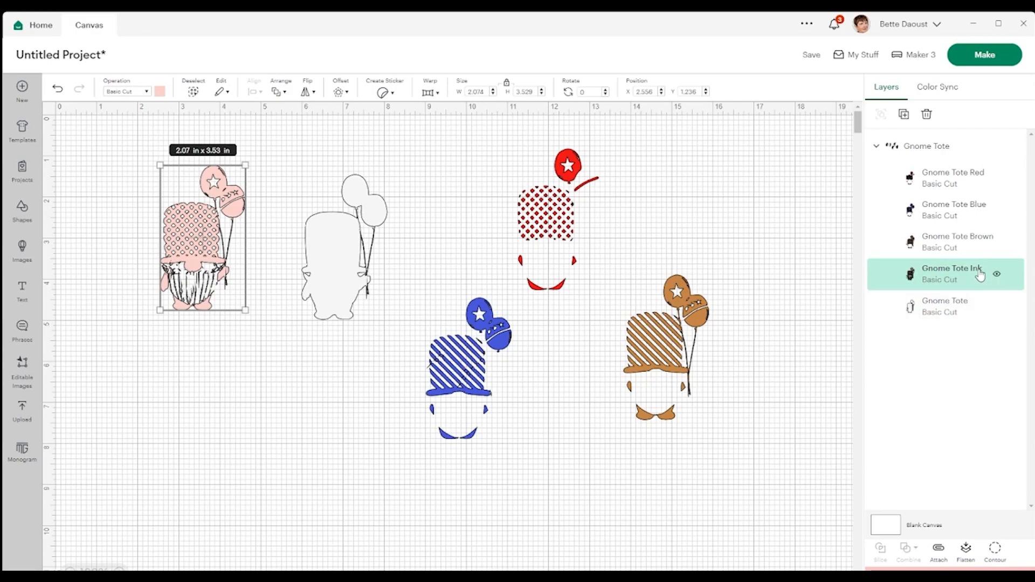
double_click(952, 268)
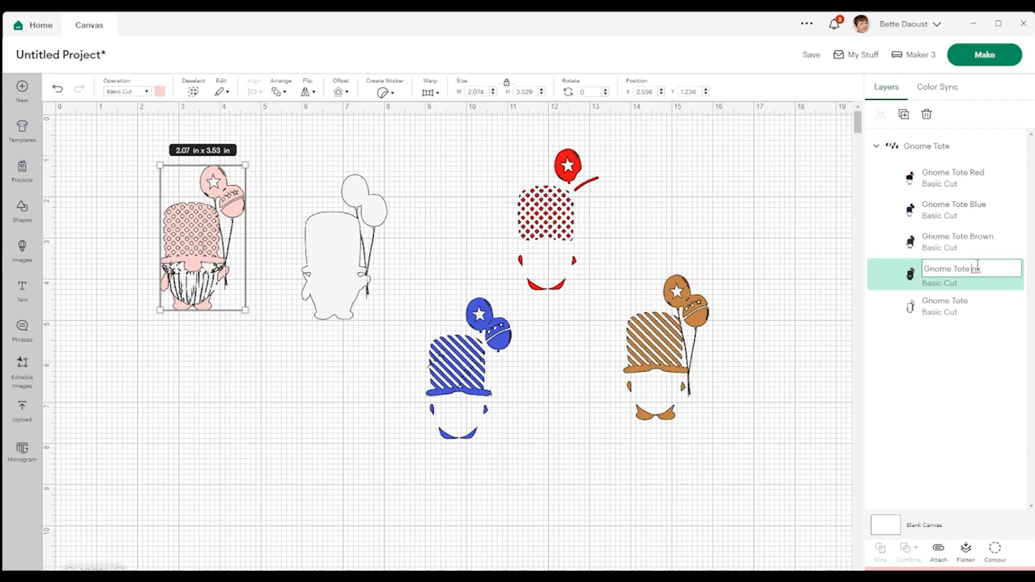
text(Pink)
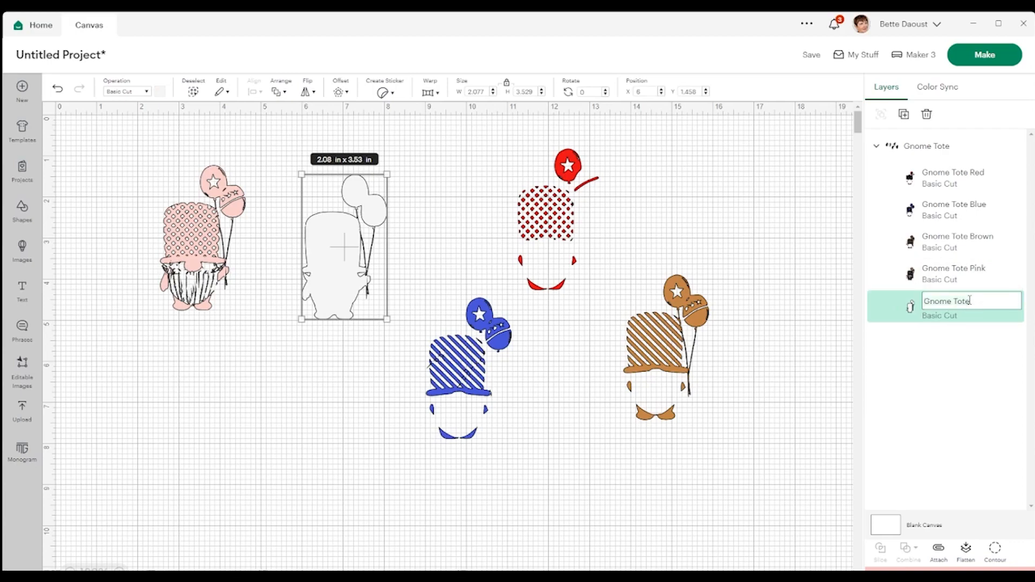
text(G)
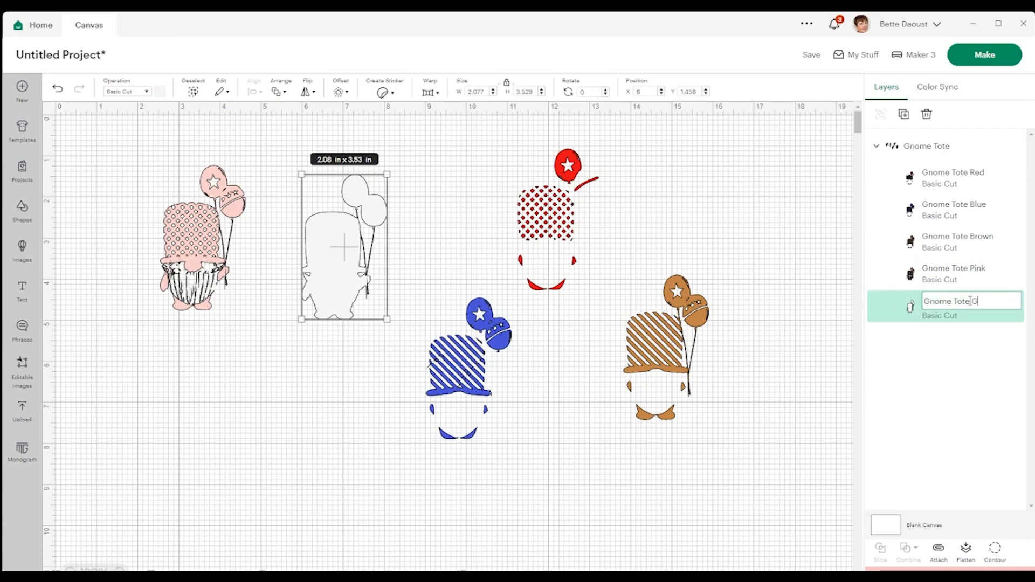
text(ray)
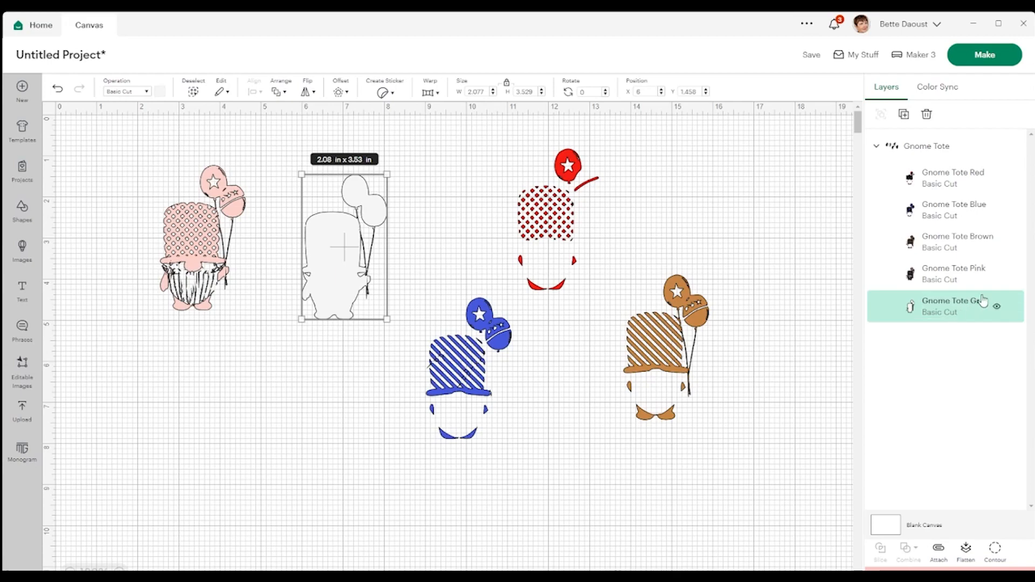
mouse_move(950, 274)
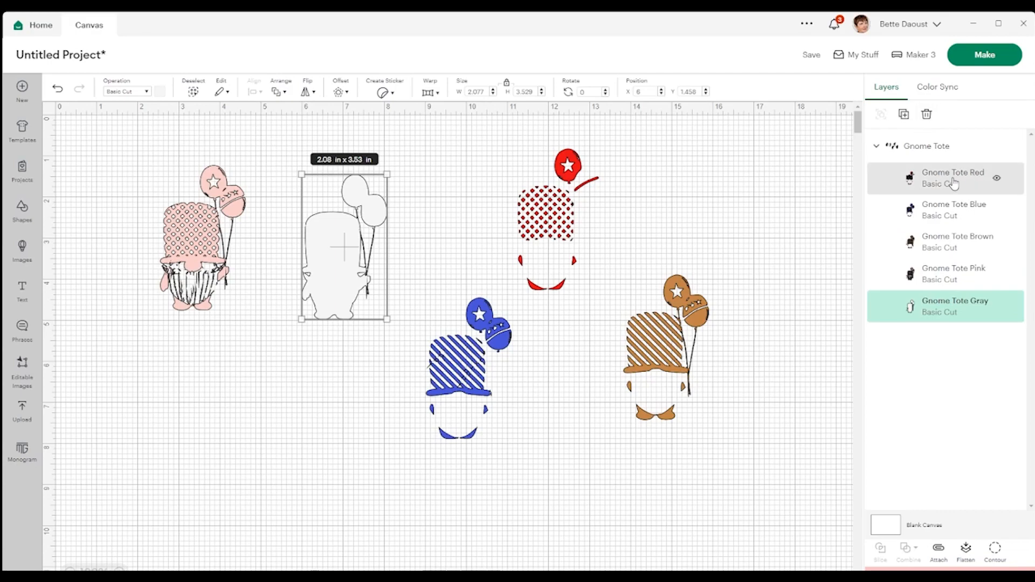
- Nudge the Gnome Tote Red layer, then select the Blue, Brown and Pink layers
click(952, 177)
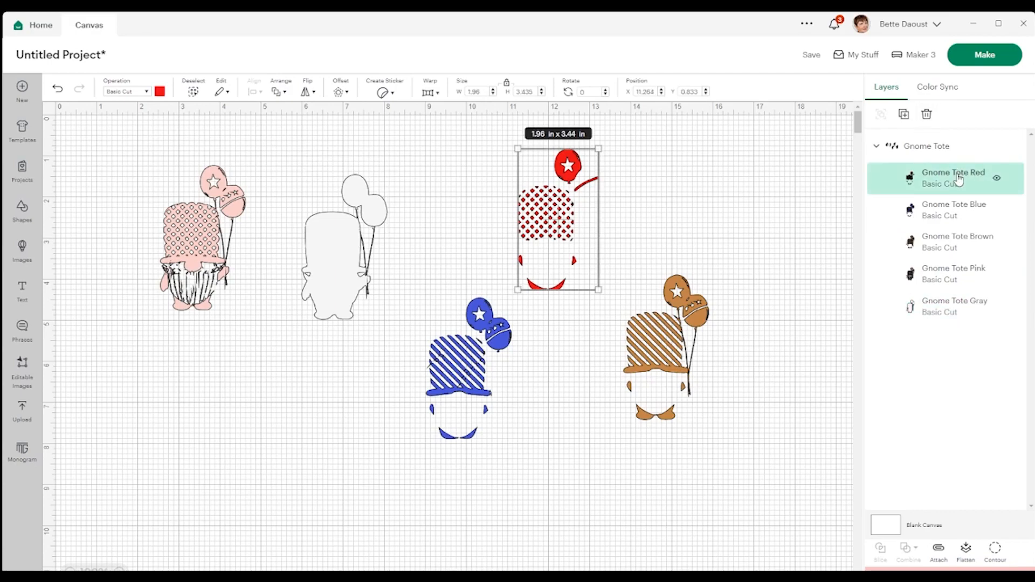
drag(558, 218, 564, 210)
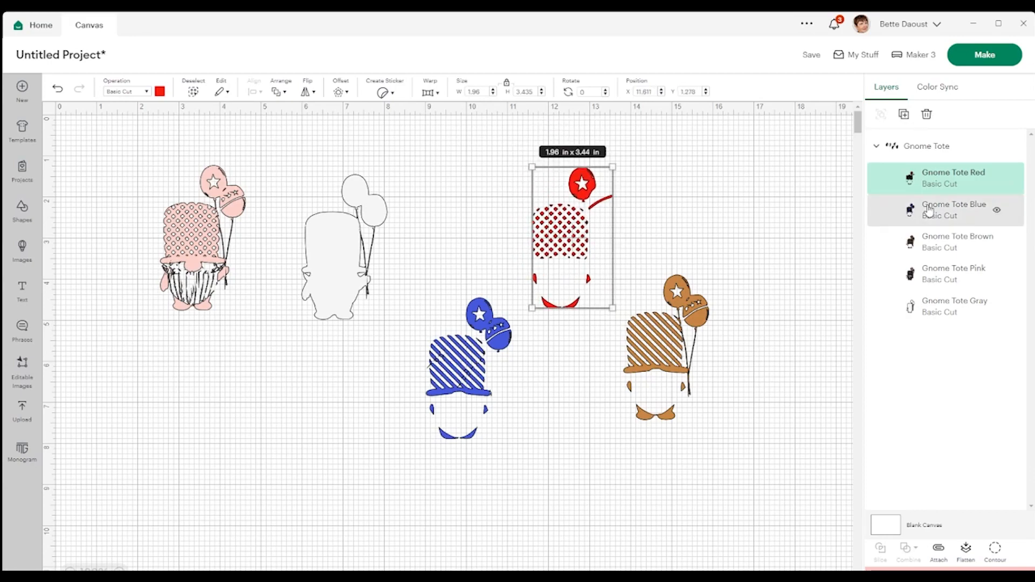
click(953, 210)
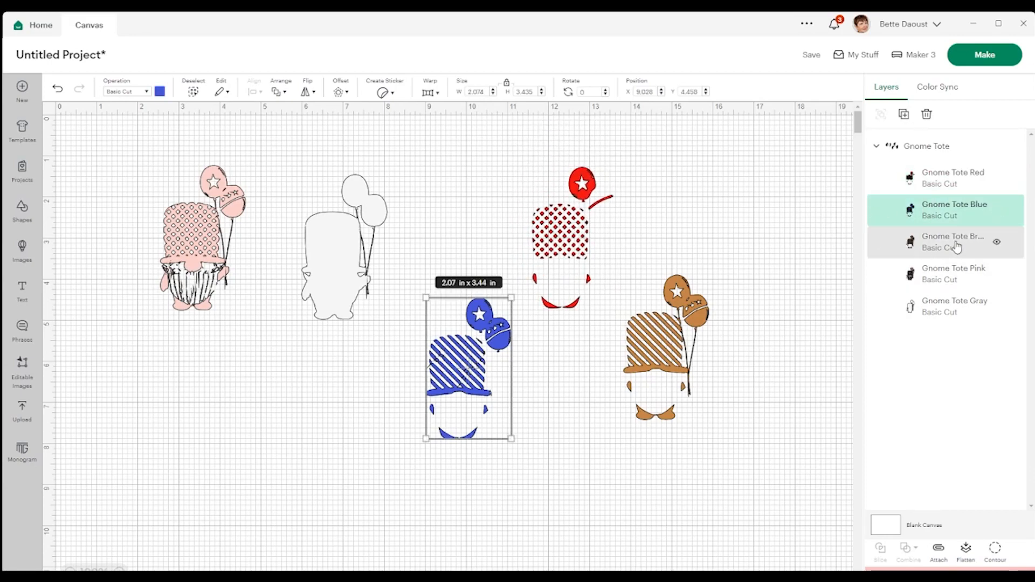
click(958, 242)
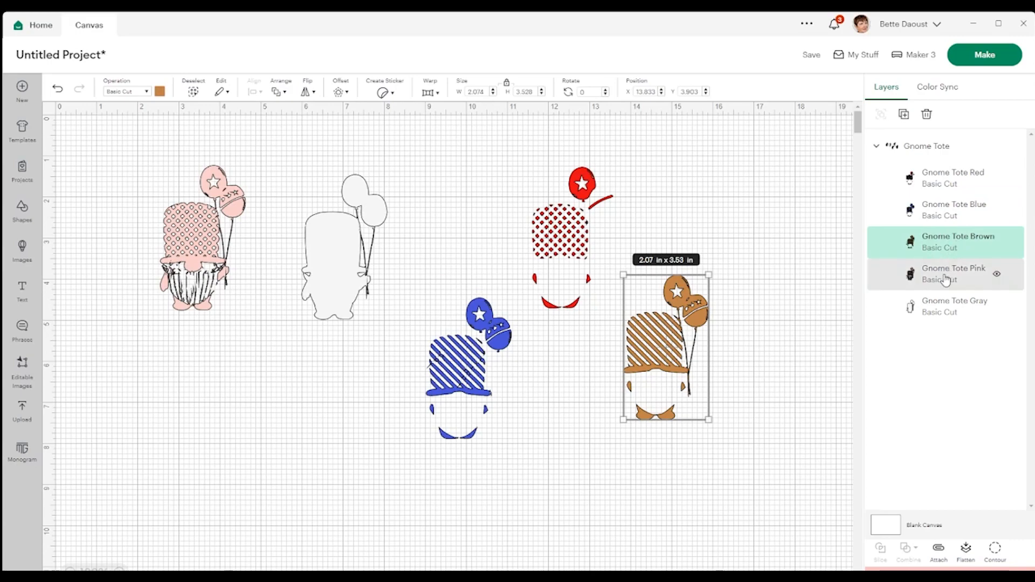
click(950, 306)
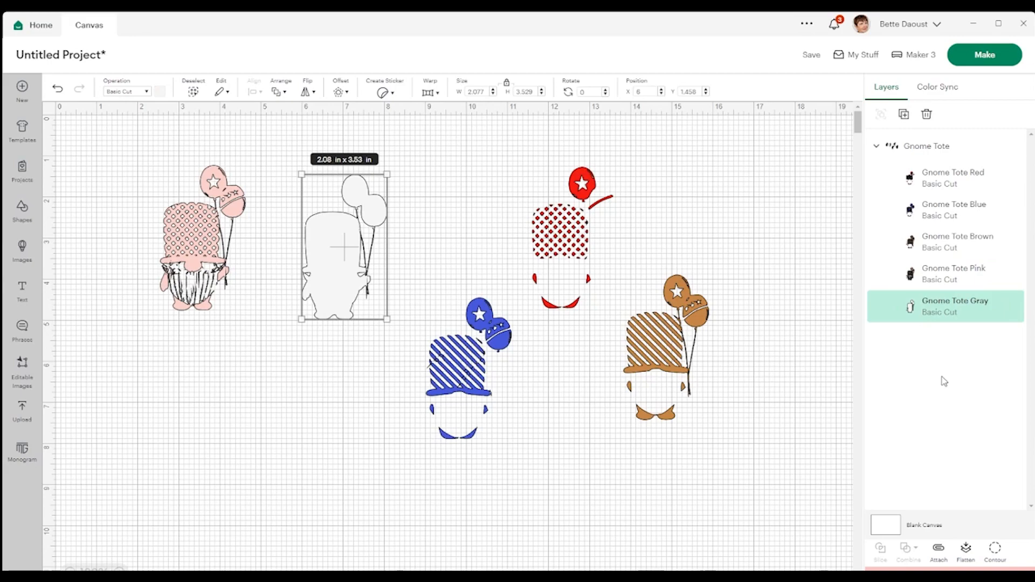
mouse_move(698, 224)
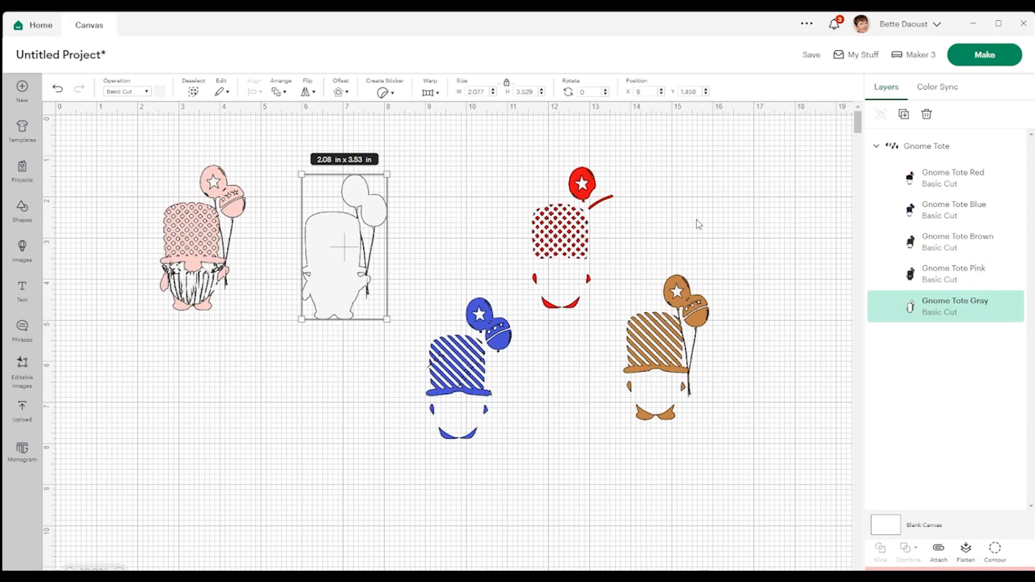
mouse_move(944, 370)
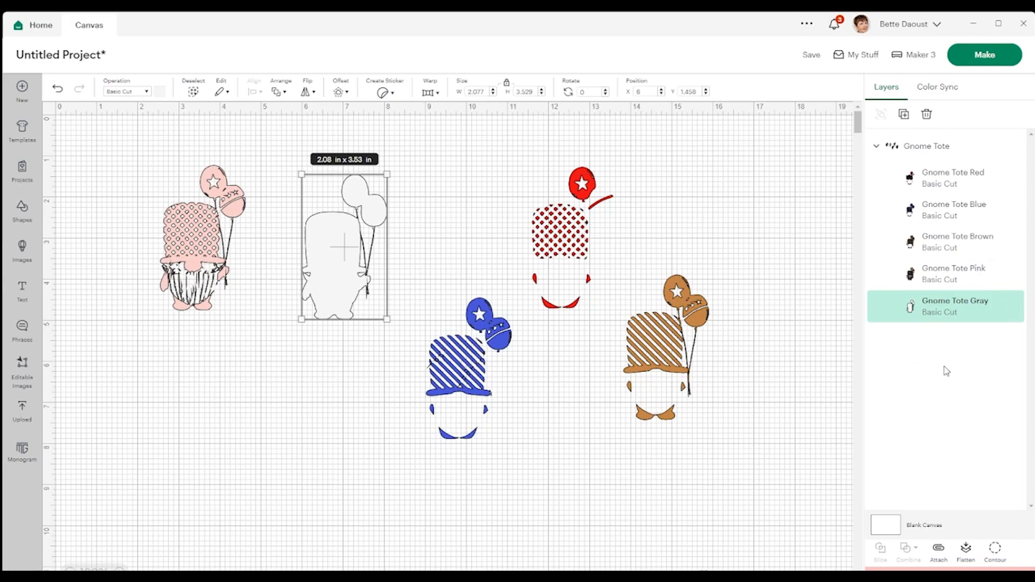
mouse_move(811, 347)
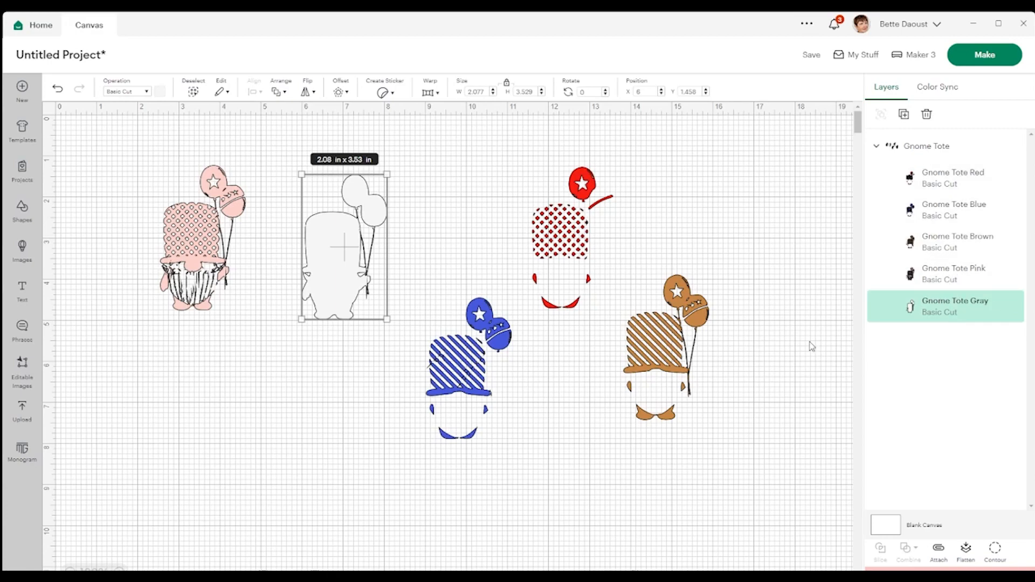
mouse_move(583, 291)
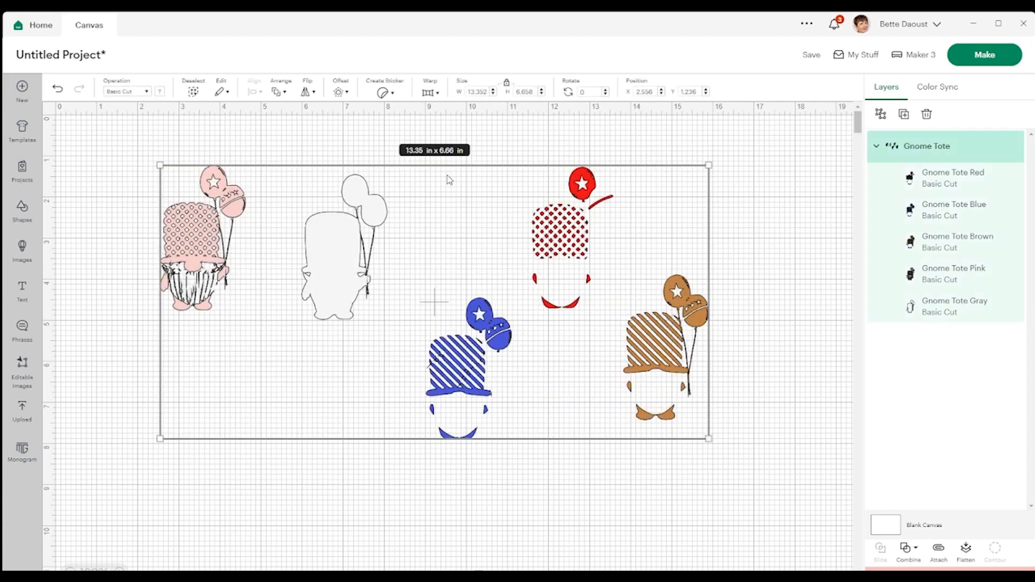
- Deselect everything, select the Gnome Tote group, and ungroup its five colour layers
click(281, 89)
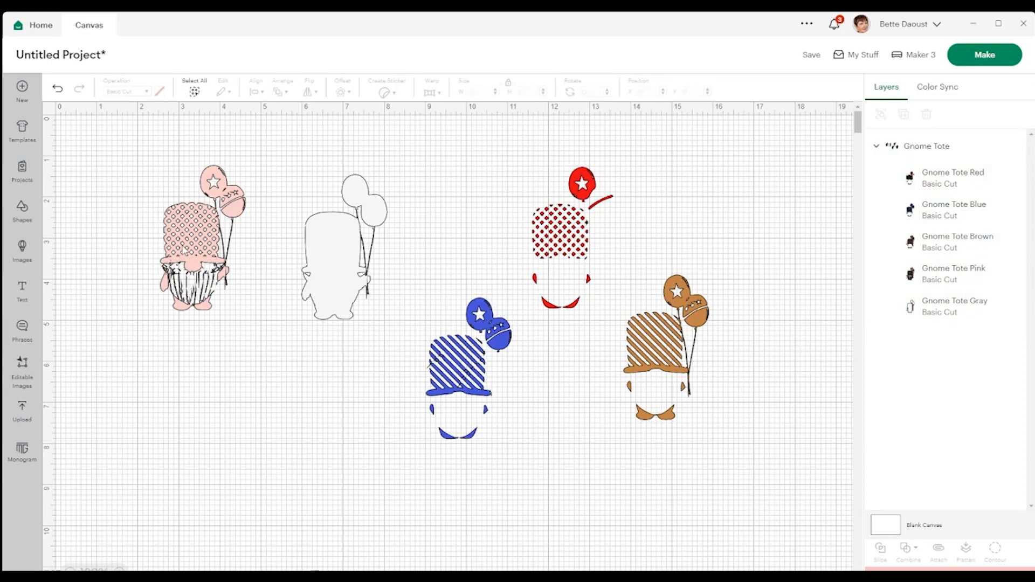
click(925, 146)
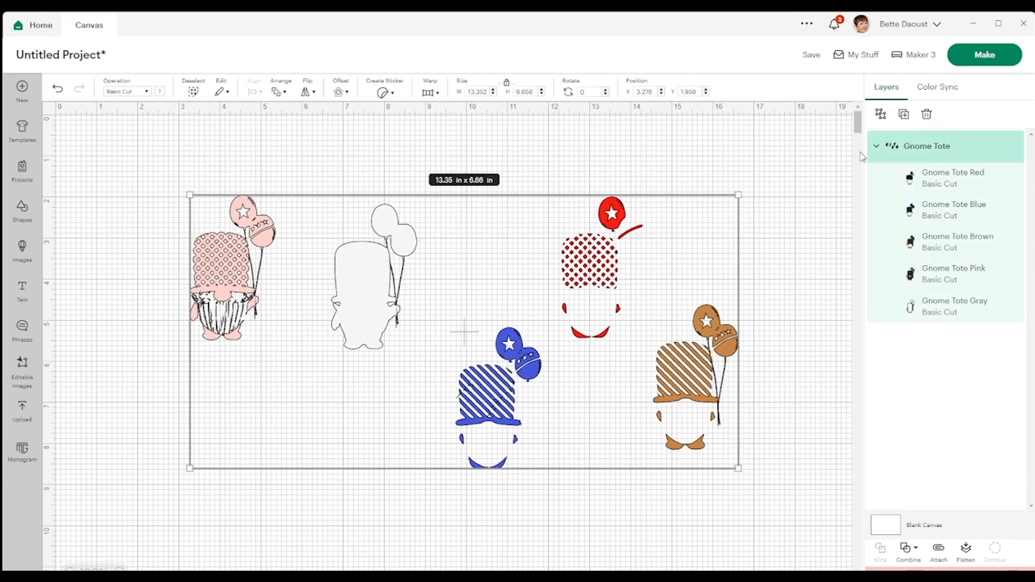
click(880, 114)
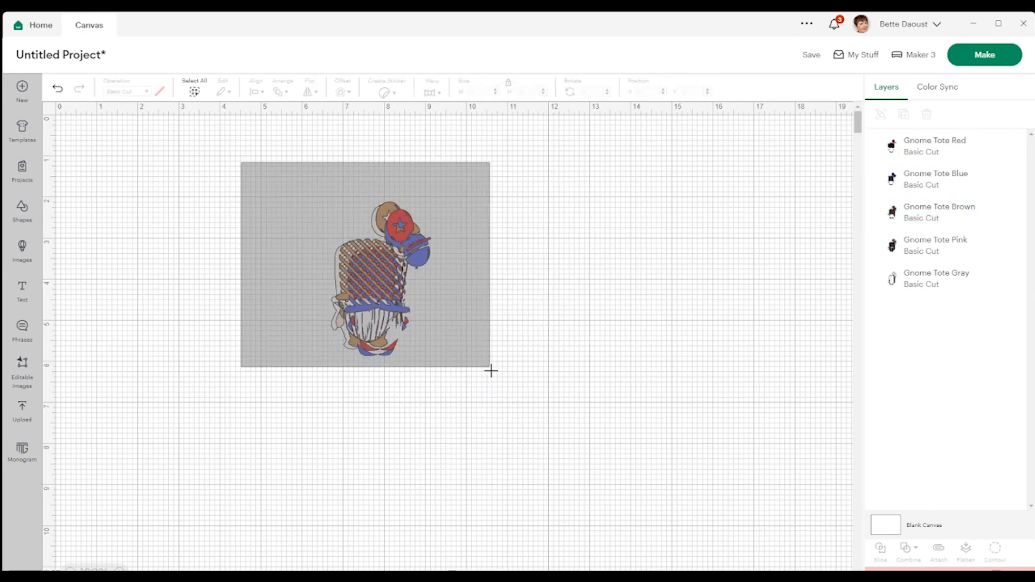
- Select all five stacked layers and drag the corner handle to roughly double the gnome
click(253, 91)
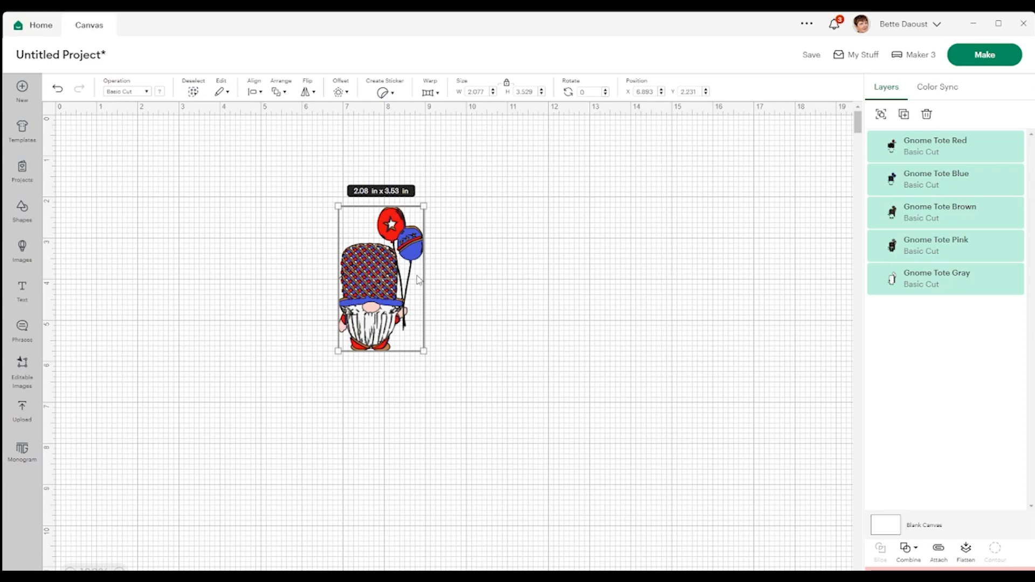
drag(424, 353, 465, 409)
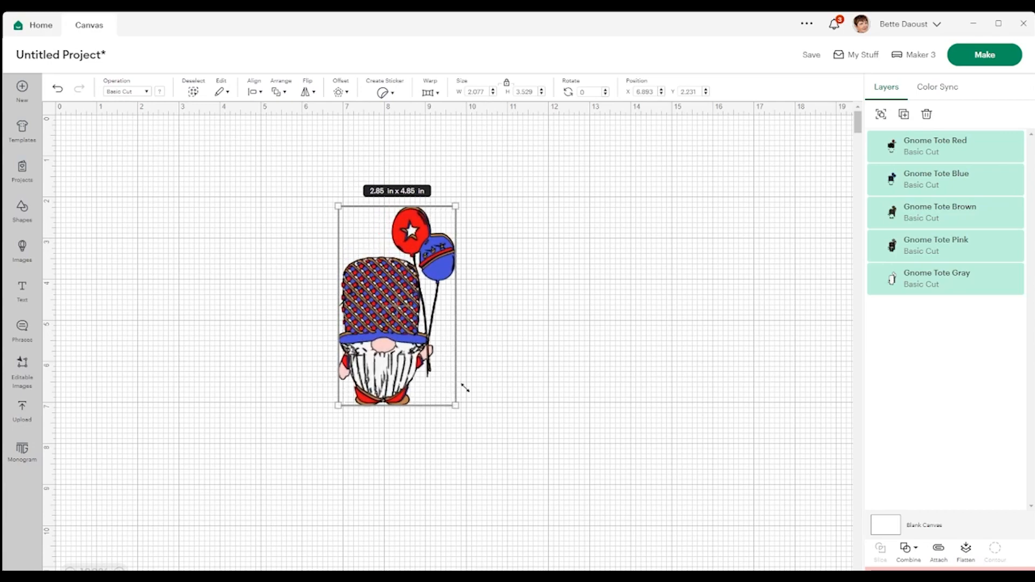
drag(457, 404, 553, 566)
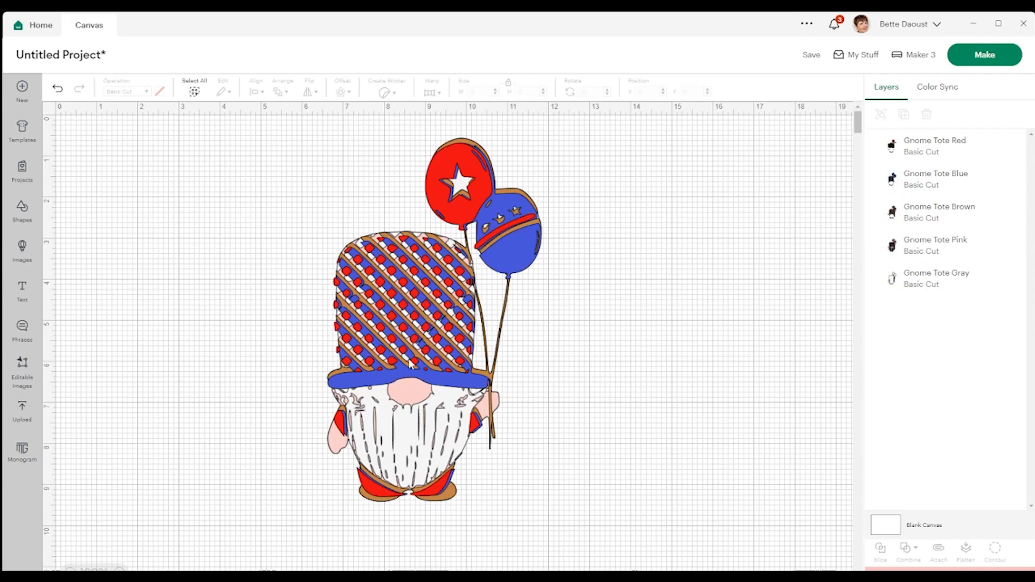
mouse_move(929, 280)
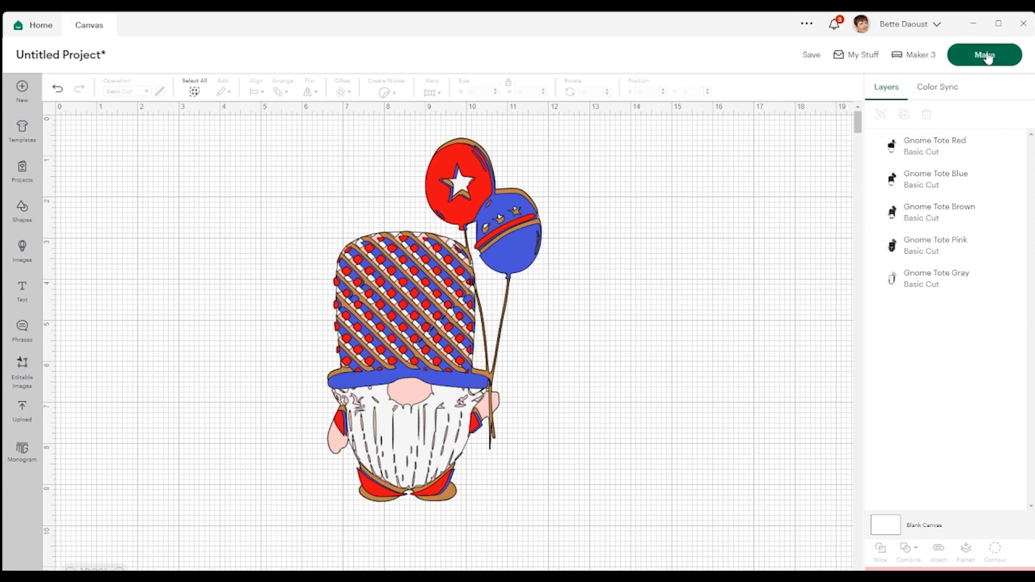
- From Make, accept saving, title it 'Multi layer test', tick Experiments, and save
click(984, 54)
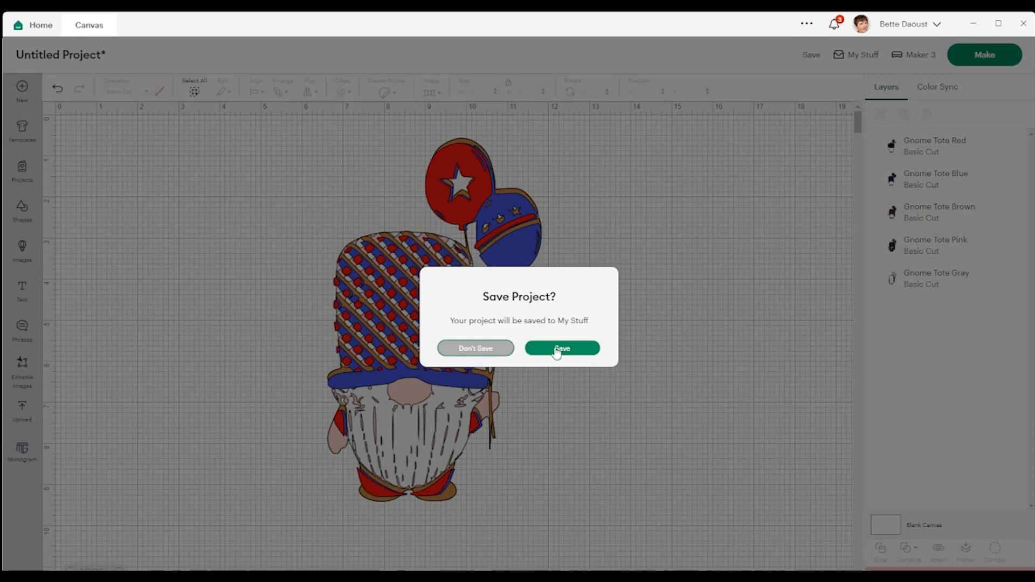
click(561, 348)
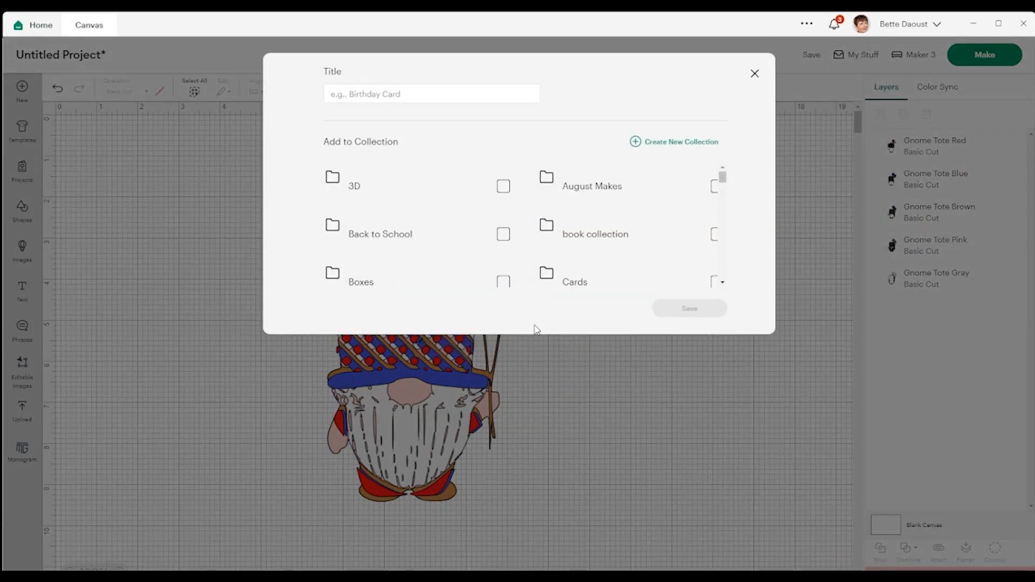
click(431, 94)
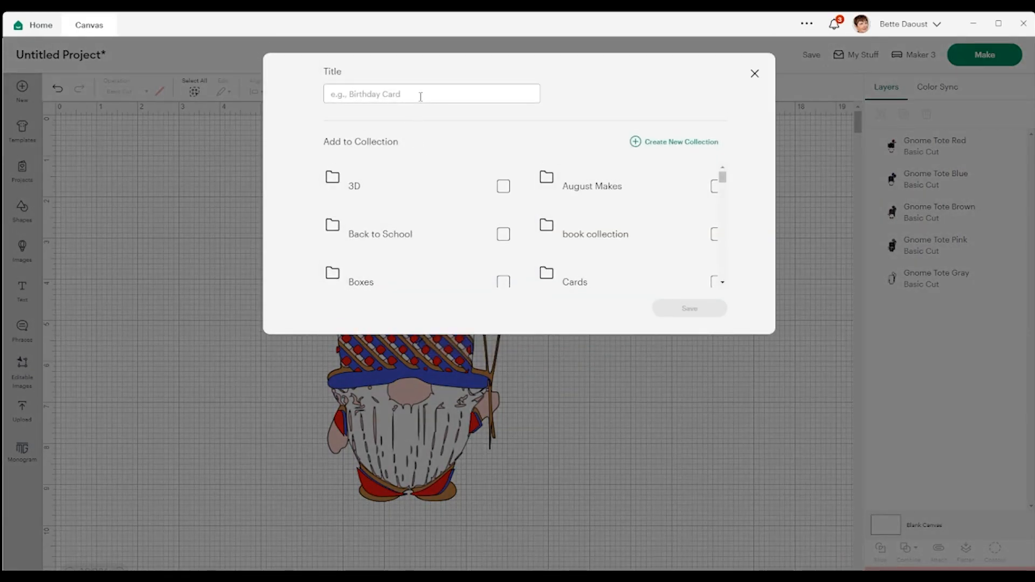
text(Miti layer)
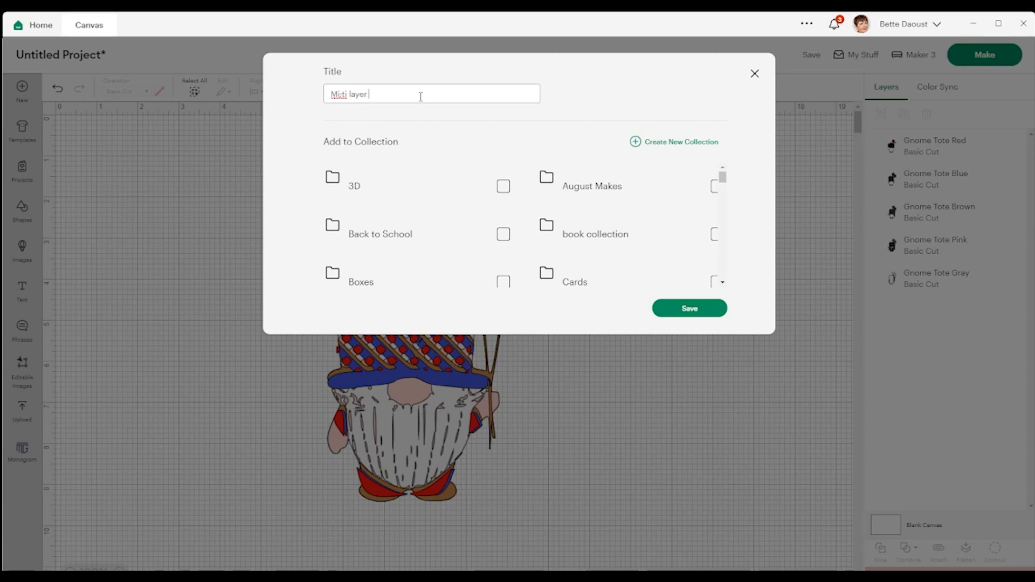
text(test)
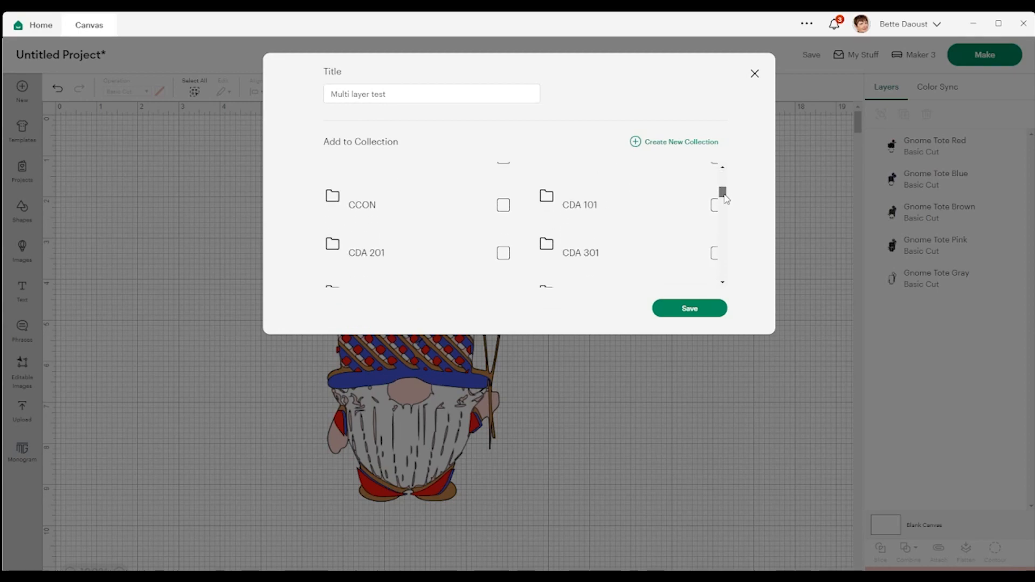
drag(722, 194, 721, 241)
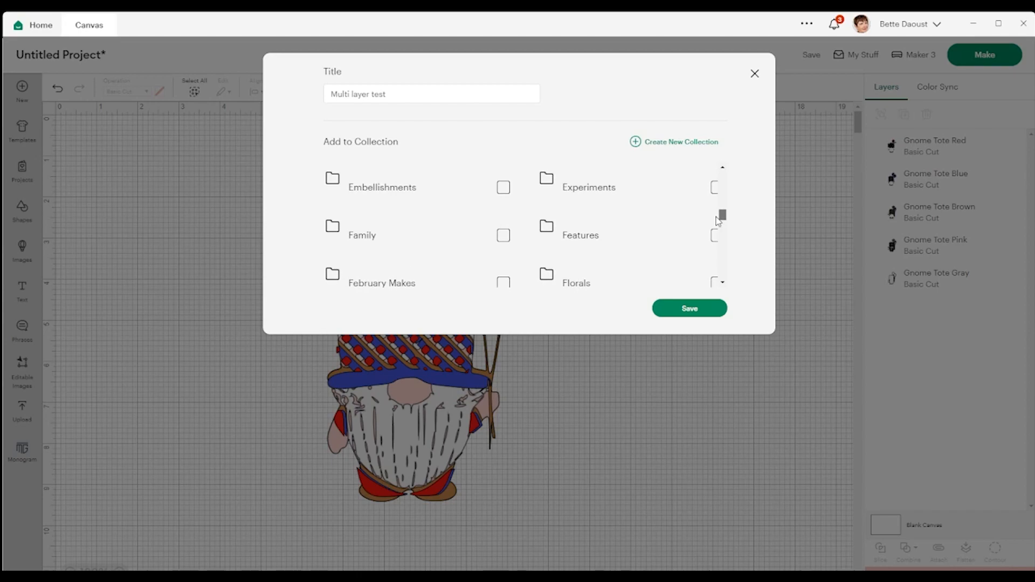
click(714, 187)
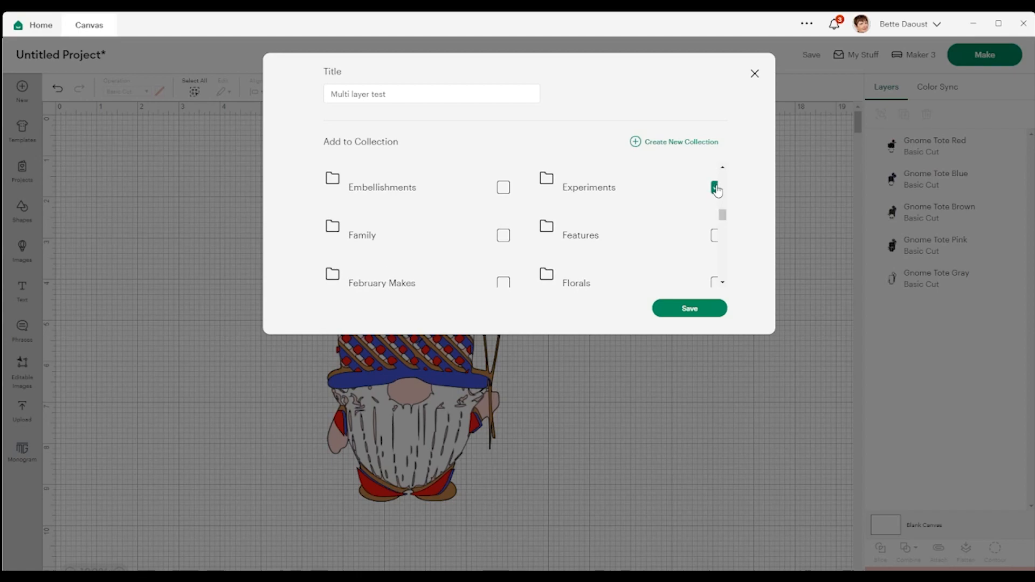
click(688, 308)
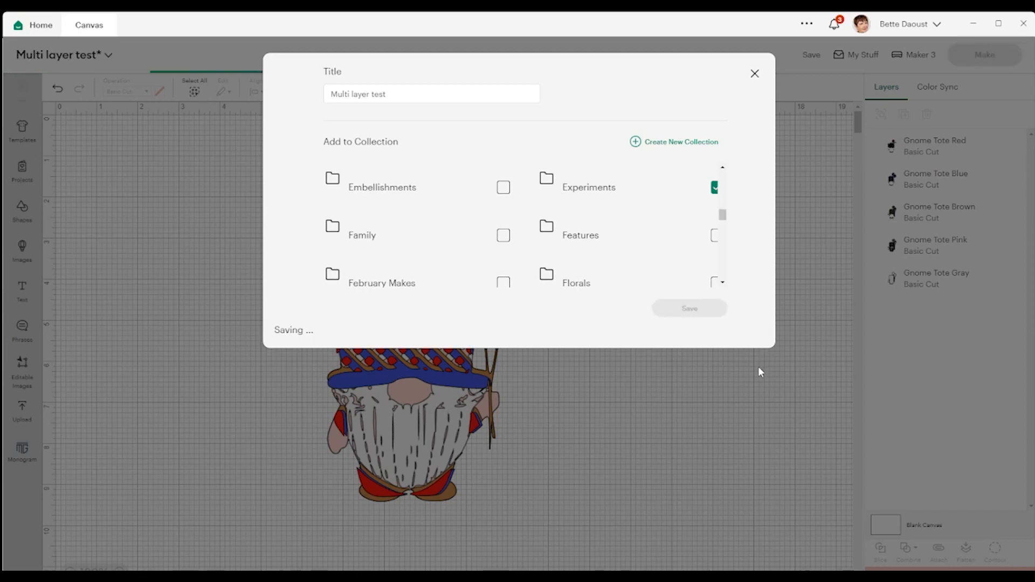
click(688, 308)
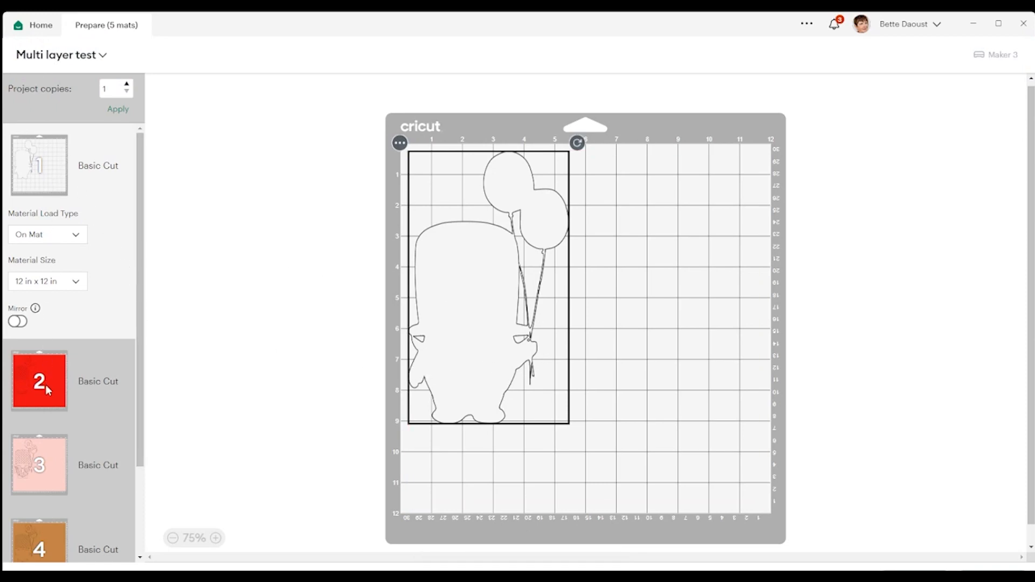
mouse_move(149, 433)
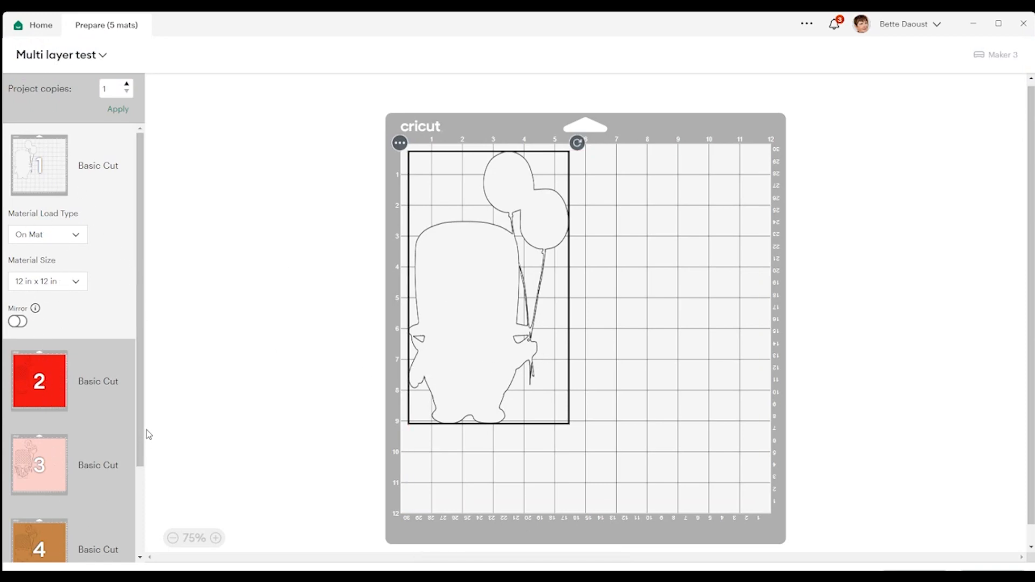
- Scroll through the mat previews and open mat 2 for the red layer
scroll(down, 3)
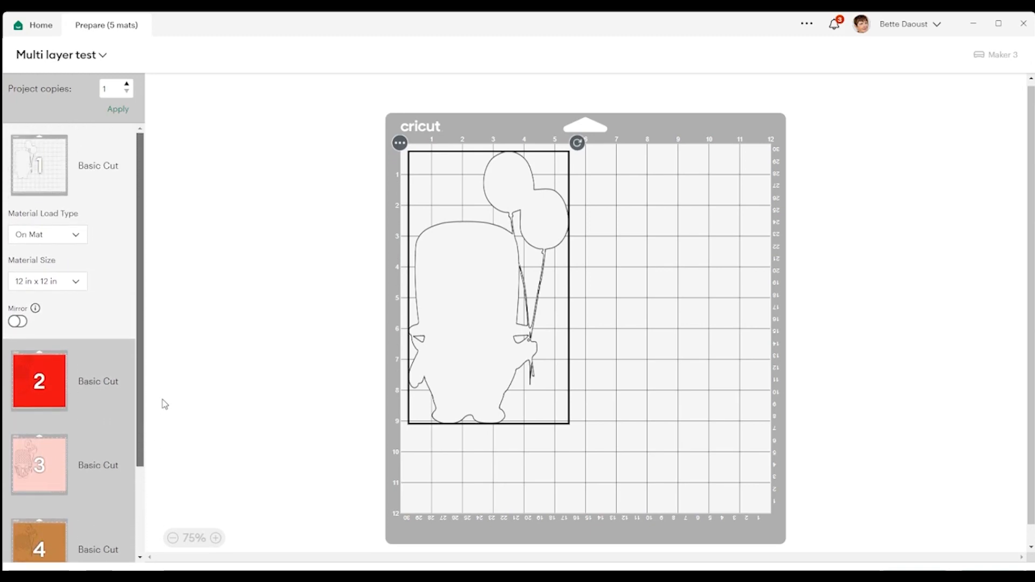
mouse_move(232, 252)
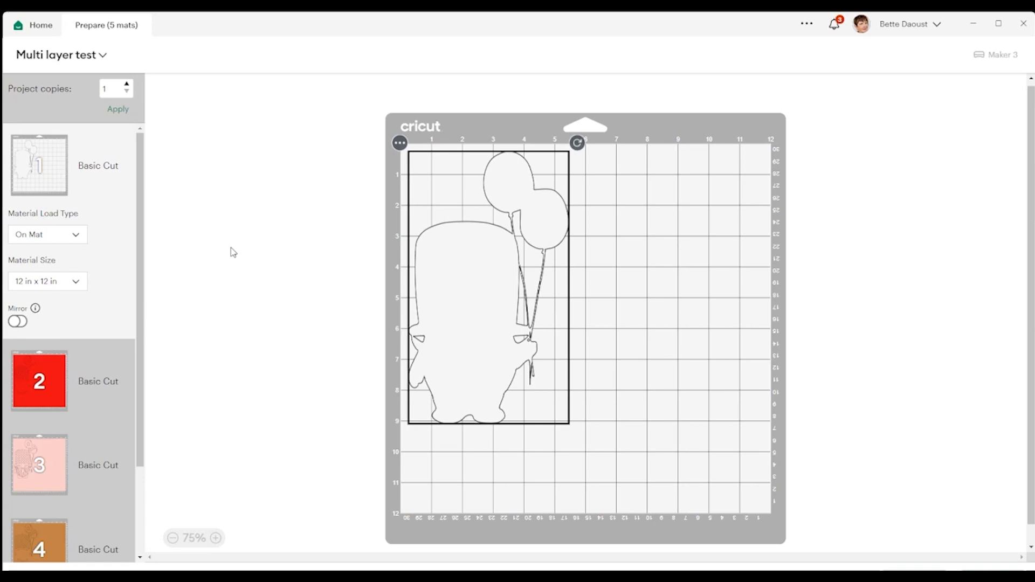
mouse_move(301, 209)
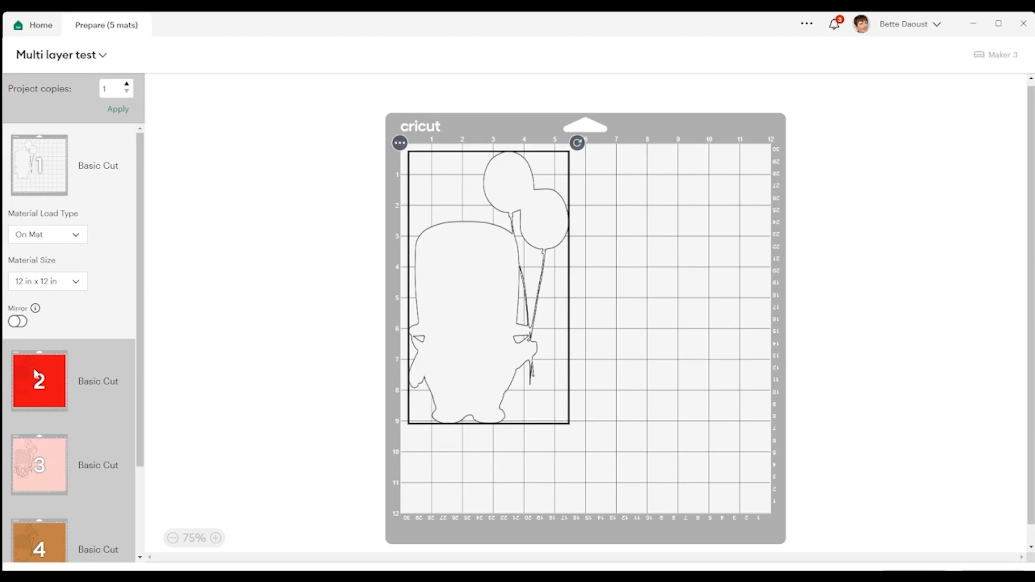
click(38, 381)
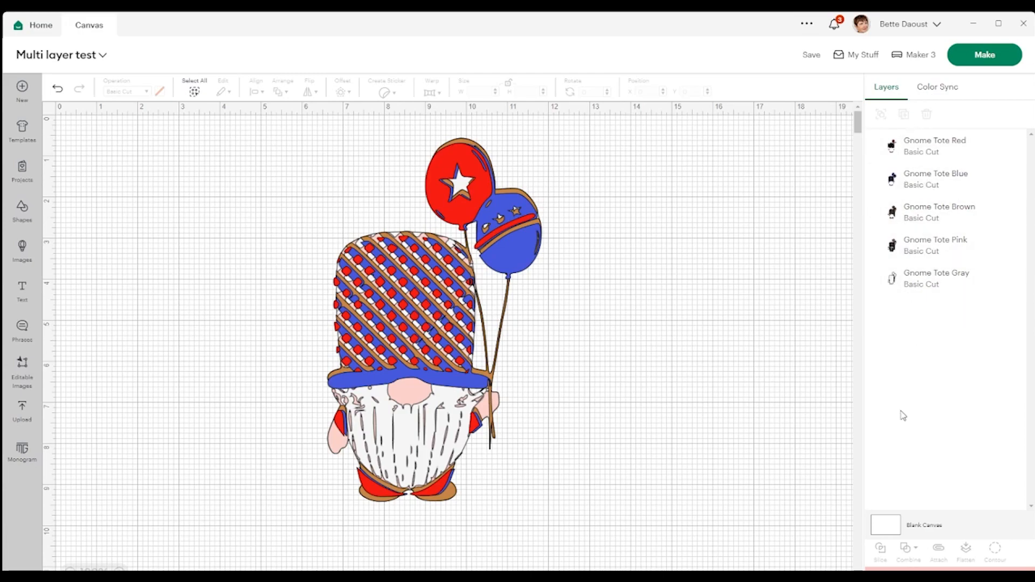
mouse_move(915, 331)
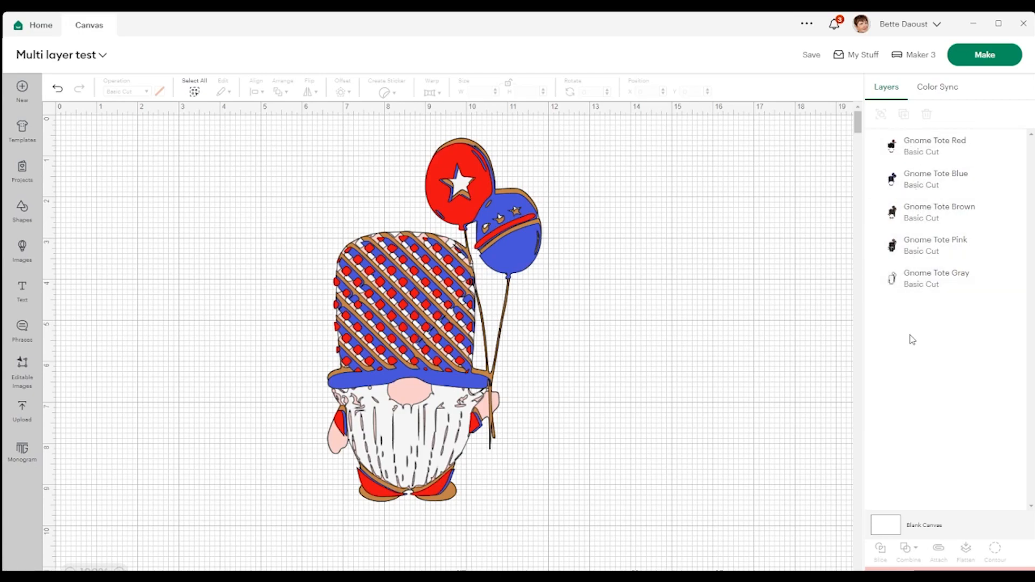
mouse_move(750, 306)
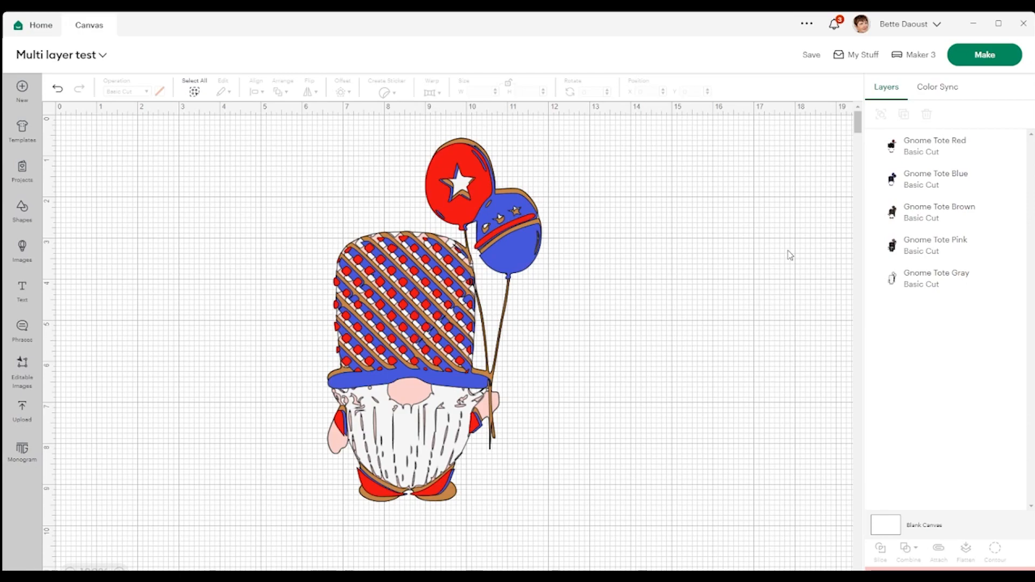
mouse_move(519, 313)
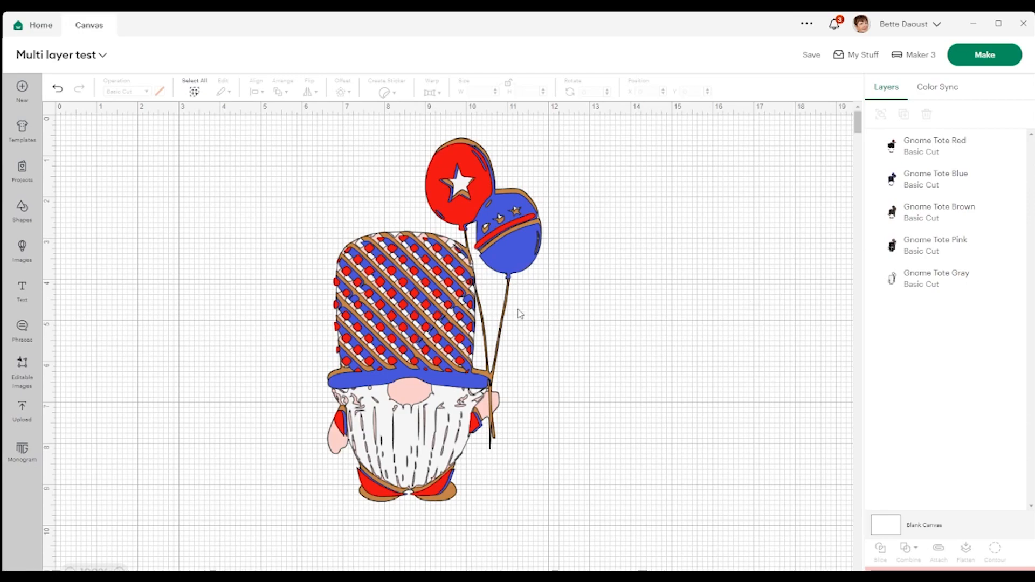